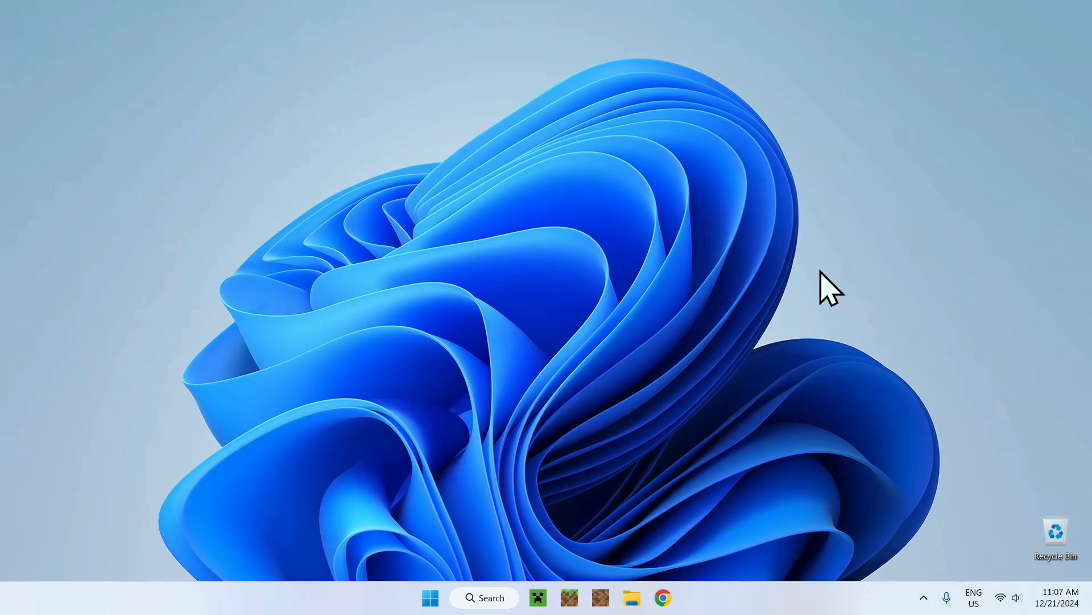
{"action": "mouse_move", "coordinate": [904, 307]}
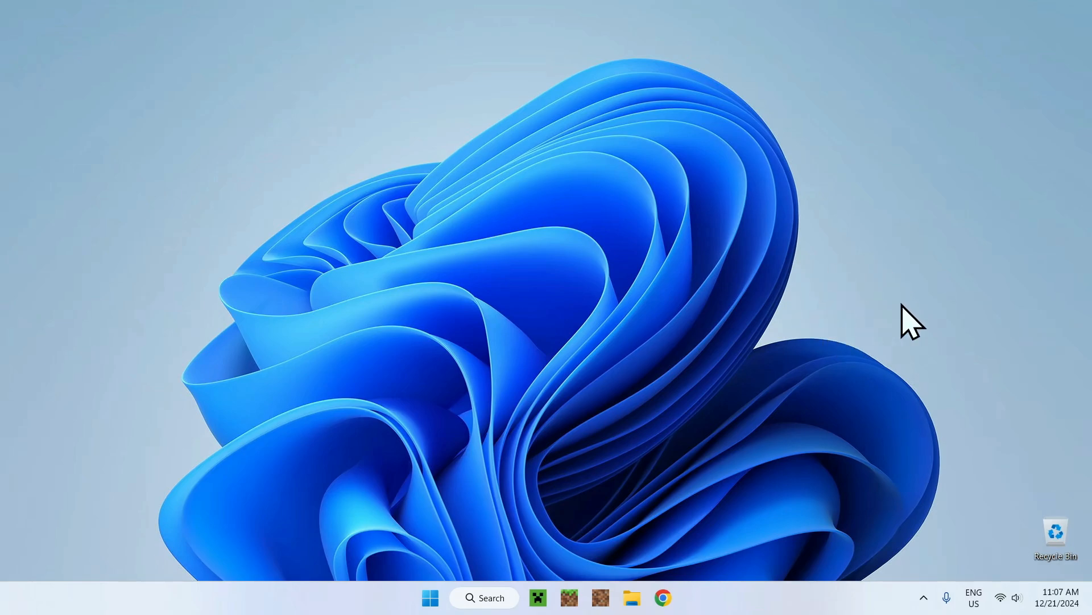
{"action": "mouse_move", "coordinate": [805, 239]}
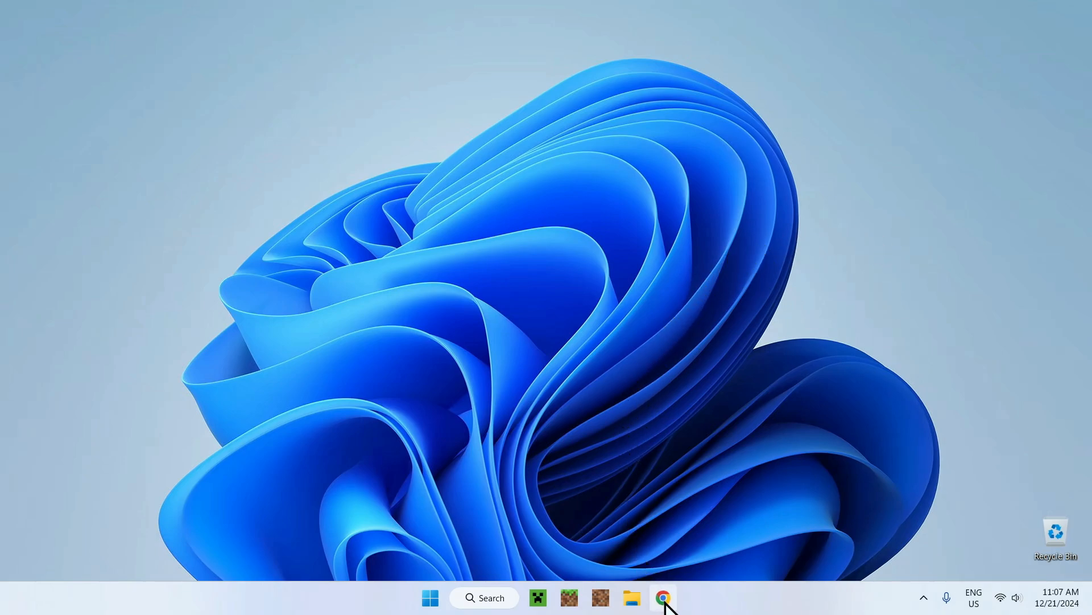
Step: Search Google for 'Modrinth', open modrinth.com and go to Discover content
{"action": "left_click", "coordinate": [665, 596]}
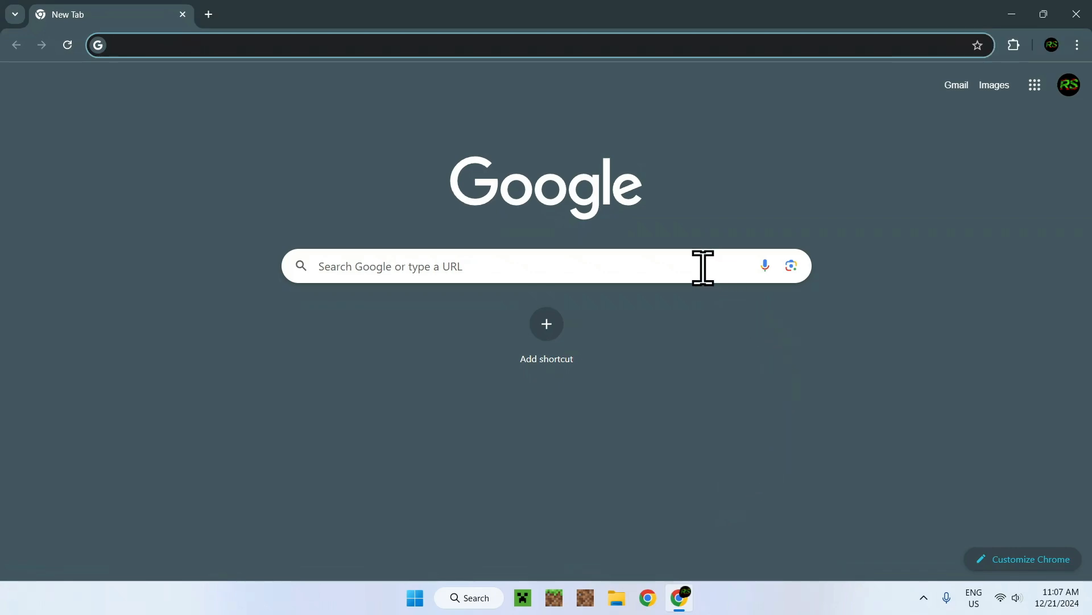
{"action": "type", "text": "Mo"}
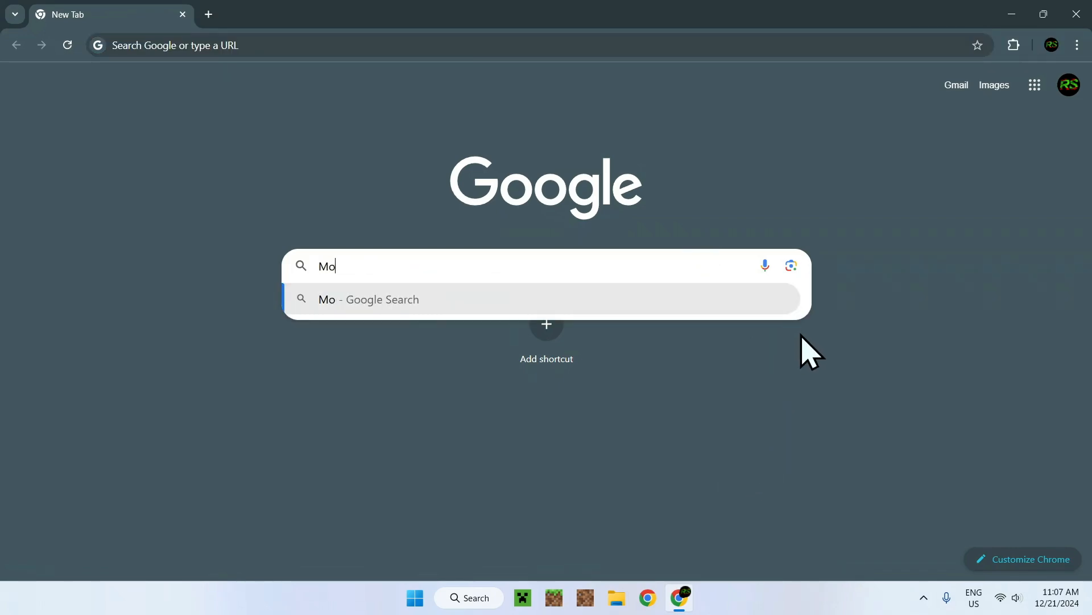
{"action": "type", "text": "Modrinth"}
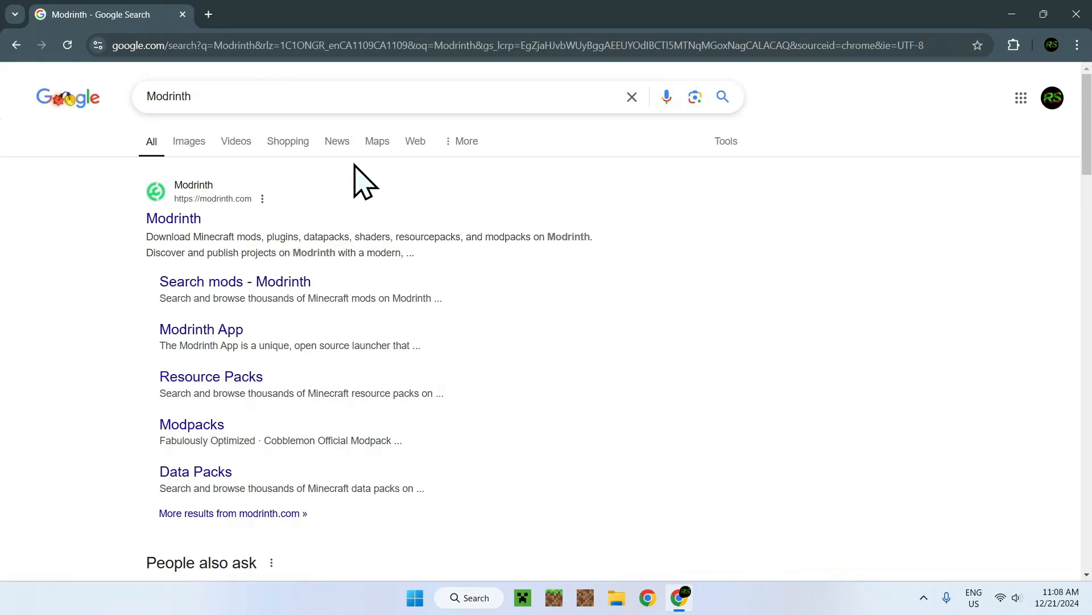
{"action": "left_click", "coordinate": [173, 217]}
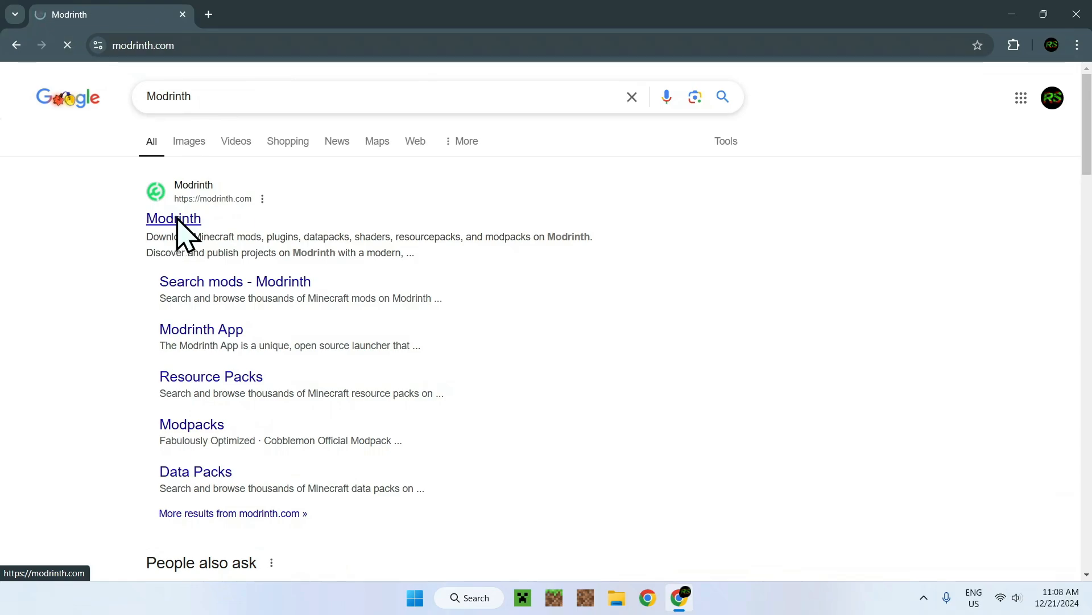
{"action": "left_click", "coordinate": [173, 219]}
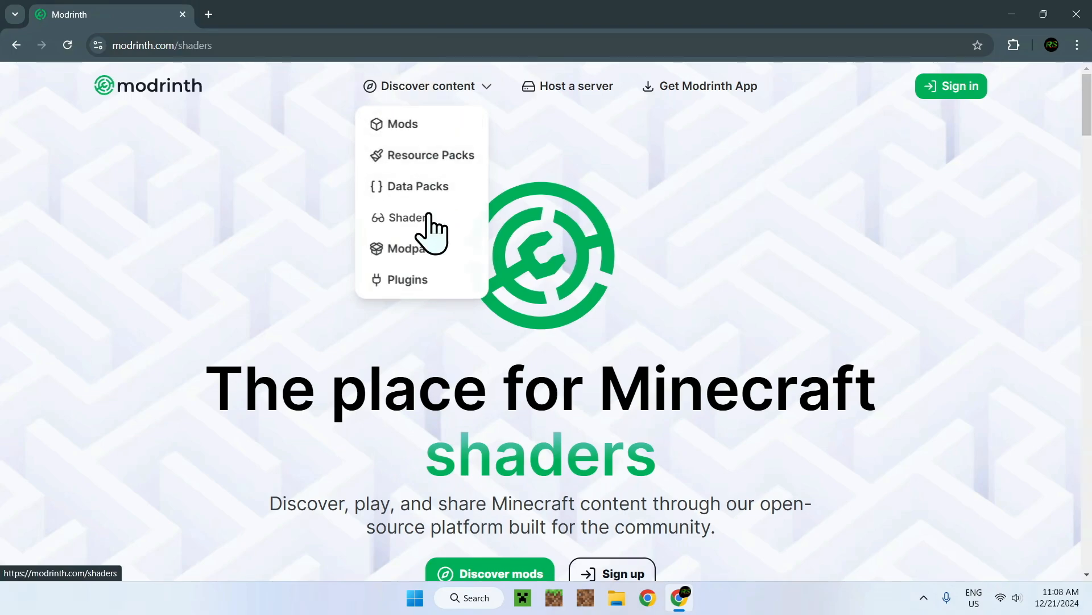
Step: Browse the Shaders category and scroll down to the Insanity Shader card
{"action": "left_click", "coordinate": [401, 218]}
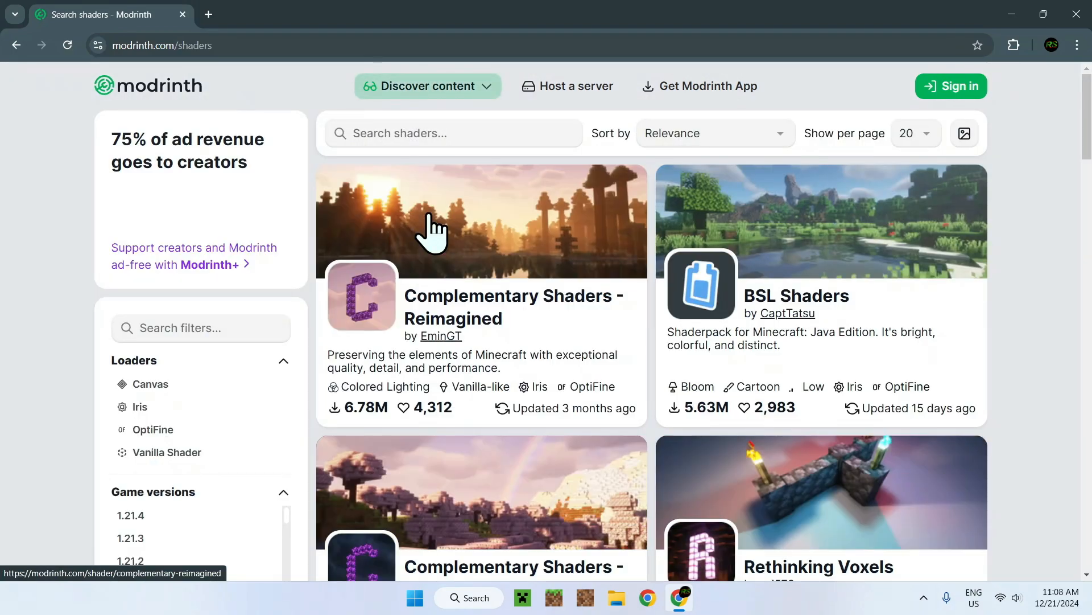
{"action": "mouse_move", "coordinate": [620, 177]}
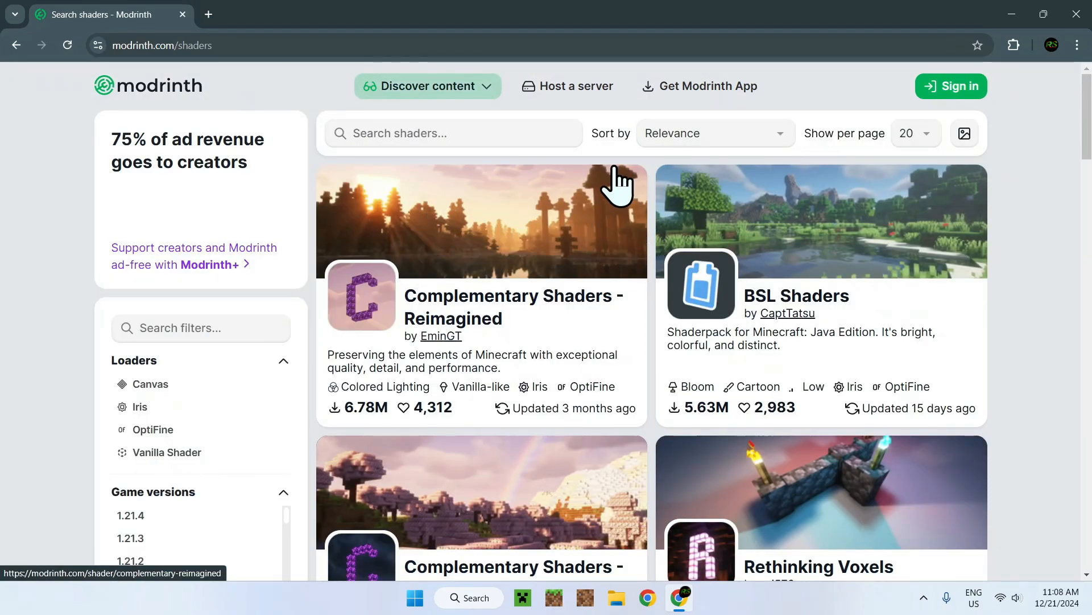
{"action": "mouse_move", "coordinate": [1009, 203]}
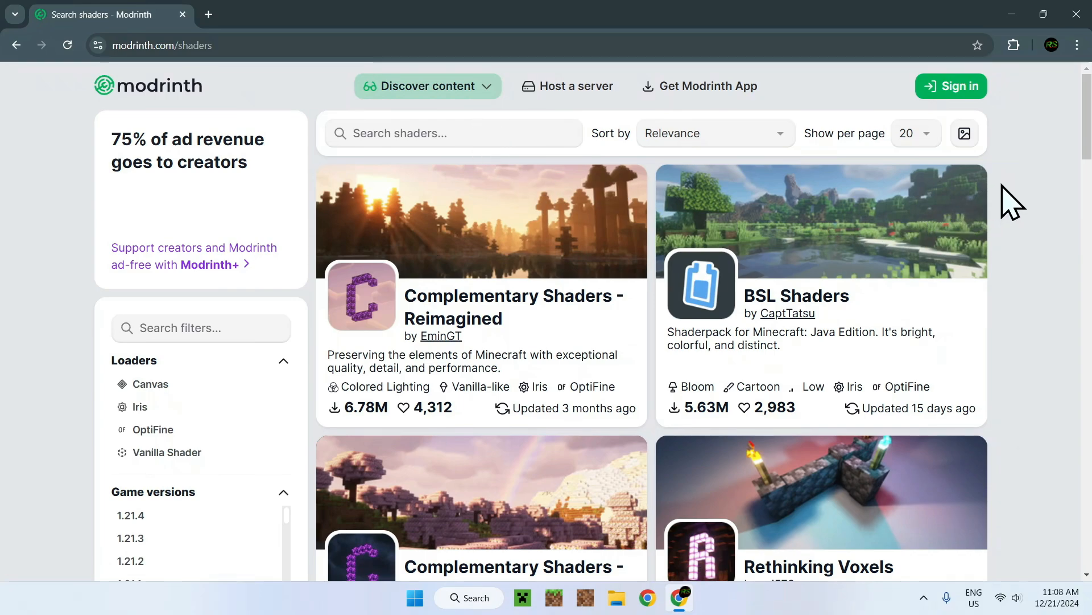
{"action": "scroll", "scroll_direction": "down", "scroll_amount": 3}
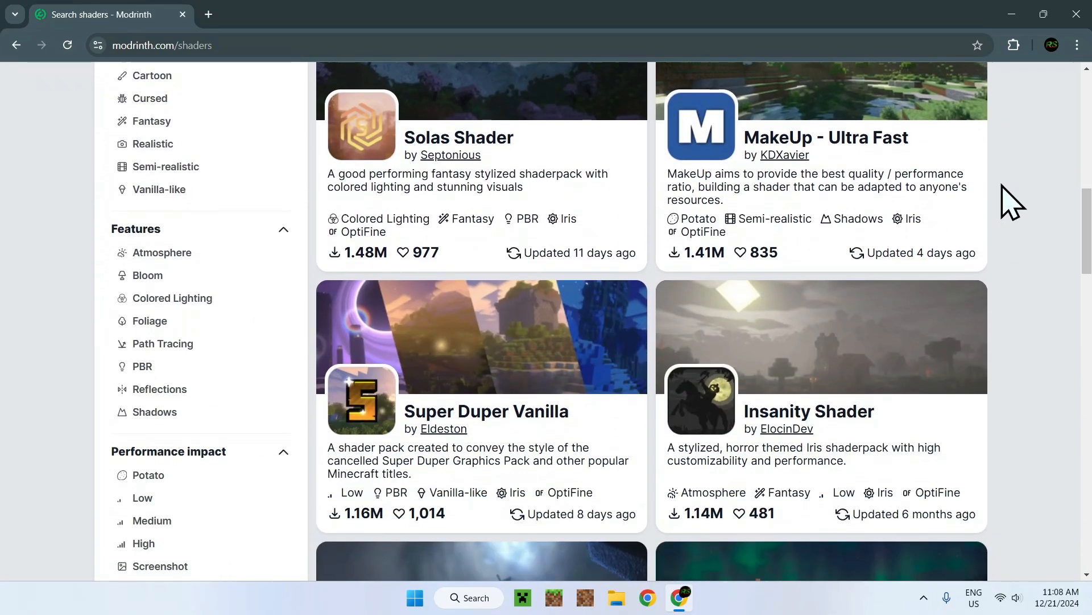
{"action": "scroll", "scroll_direction": "down", "scroll_amount": 3}
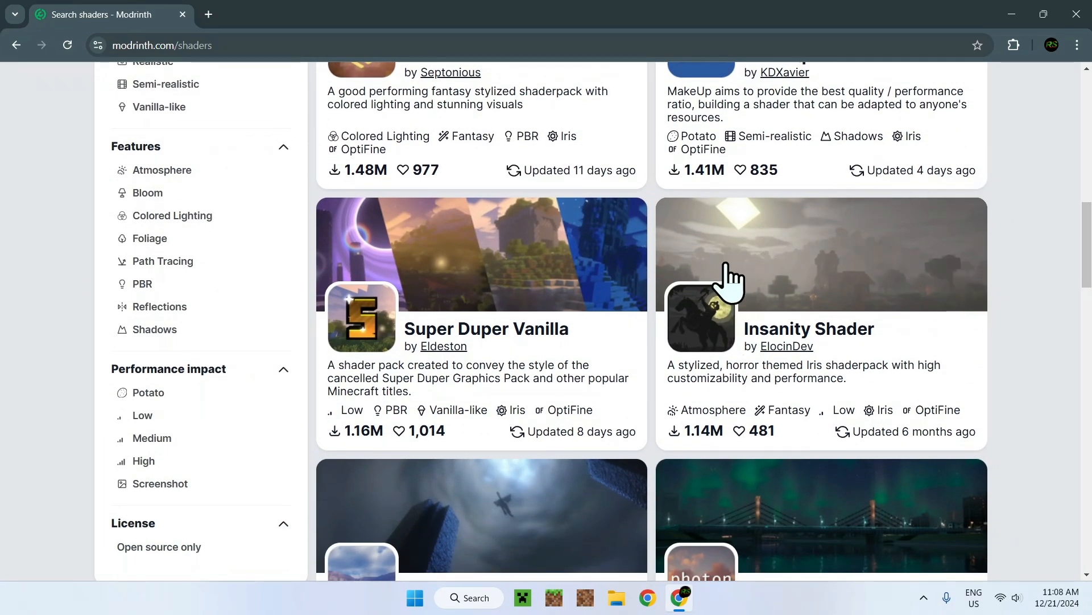
{"action": "mouse_move", "coordinate": [1018, 275]}
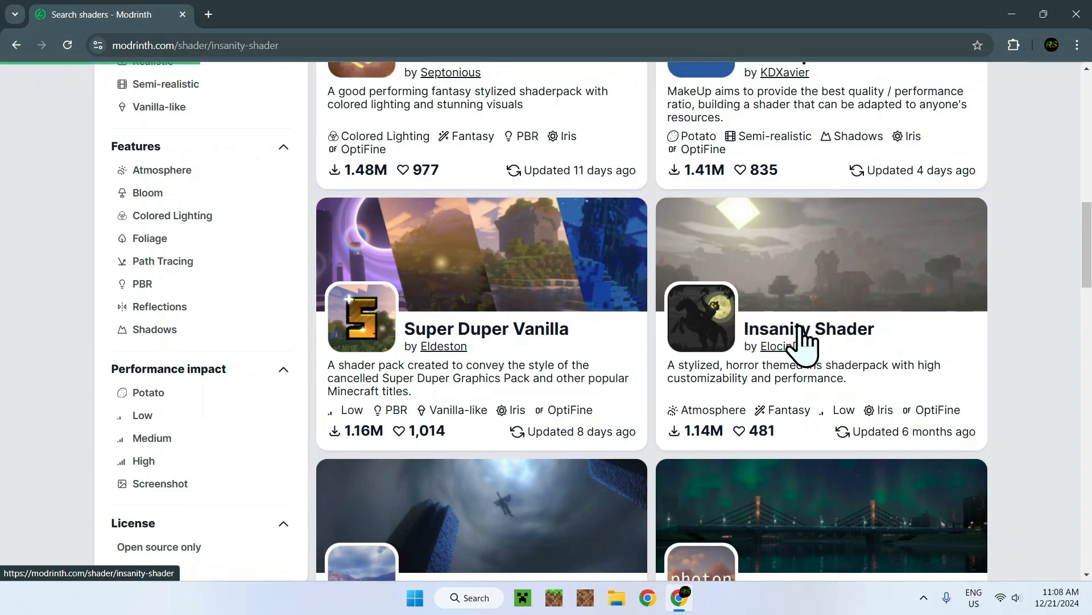
Step: On the Insanity Shader project page, download version 1.650 from the Versions list
{"action": "left_click", "coordinate": [801, 329]}
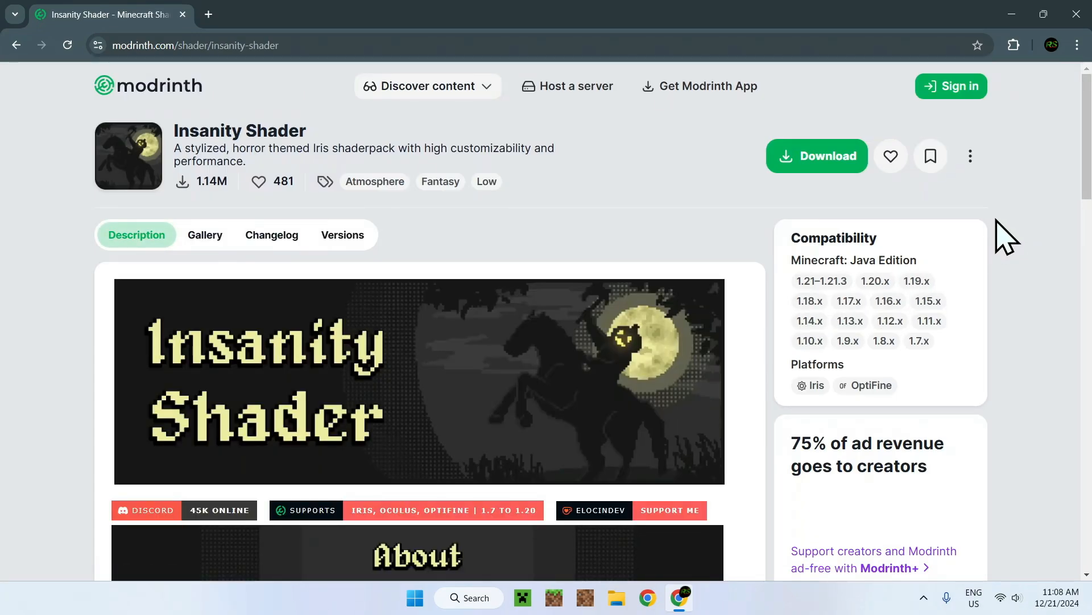
{"action": "left_click", "coordinate": [341, 235]}
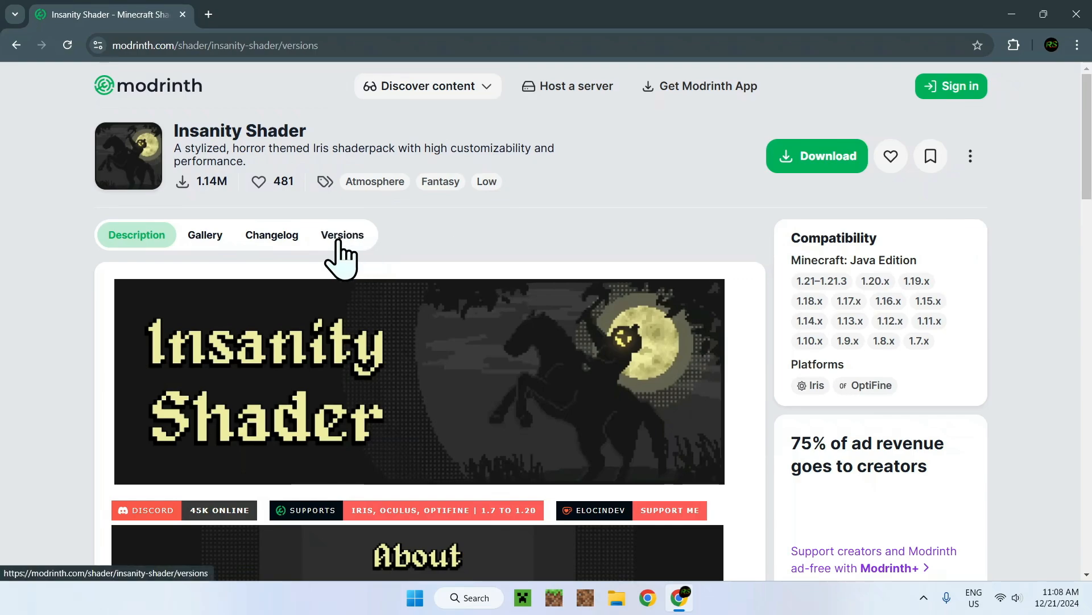
{"action": "left_click", "coordinate": [341, 234]}
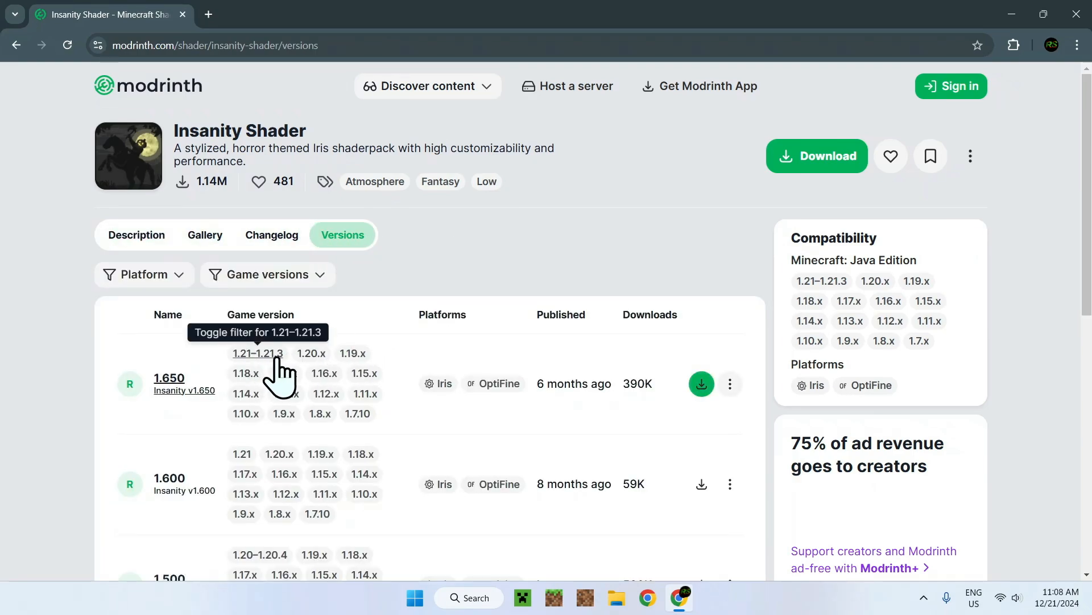
{"action": "mouse_move", "coordinate": [480, 256]}
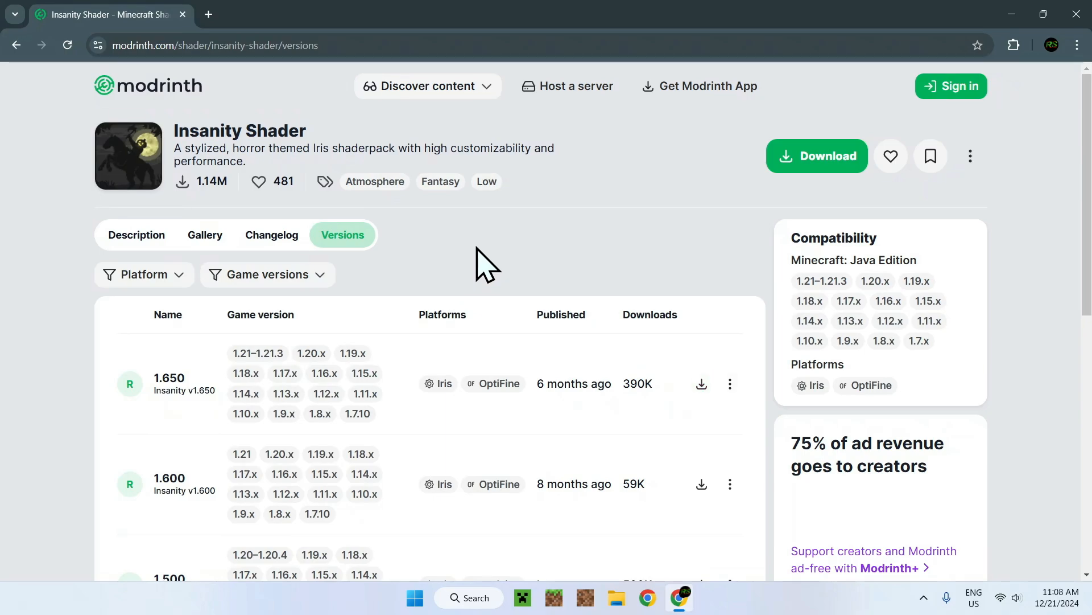
{"action": "mouse_move", "coordinate": [701, 384]}
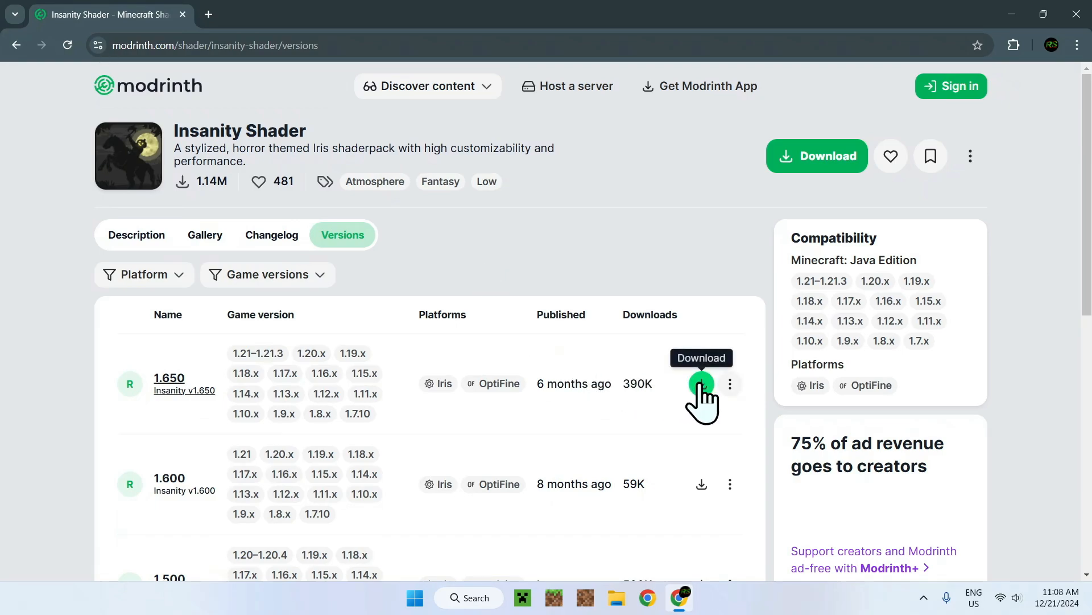
{"action": "left_click", "coordinate": [701, 384]}
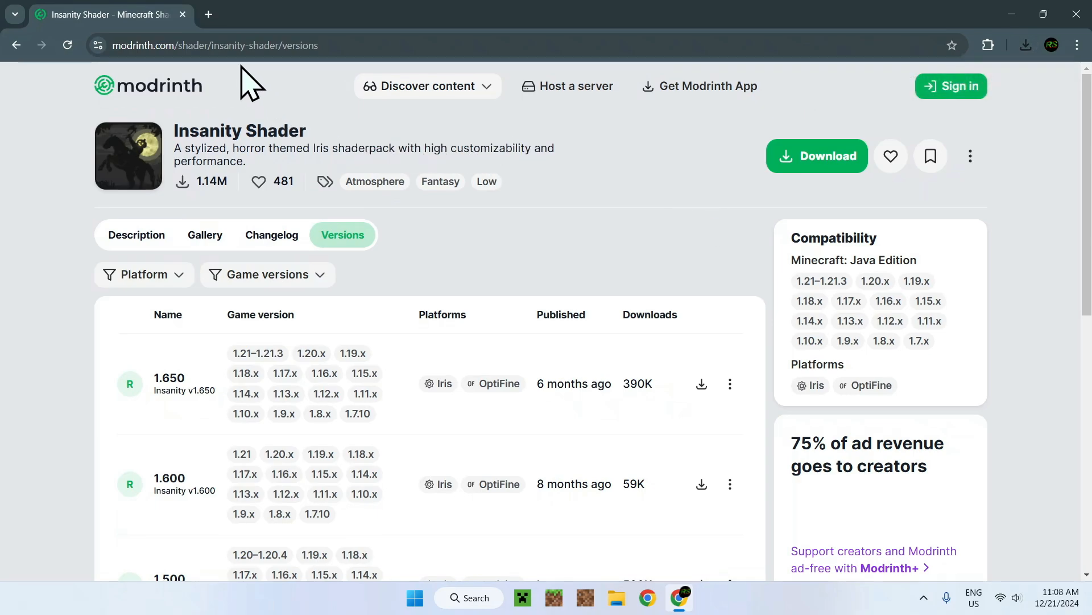
Step: In a new tab, search Google for 'Iris Shaders' and open irisshaders.dev
{"action": "left_click", "coordinate": [212, 15]}
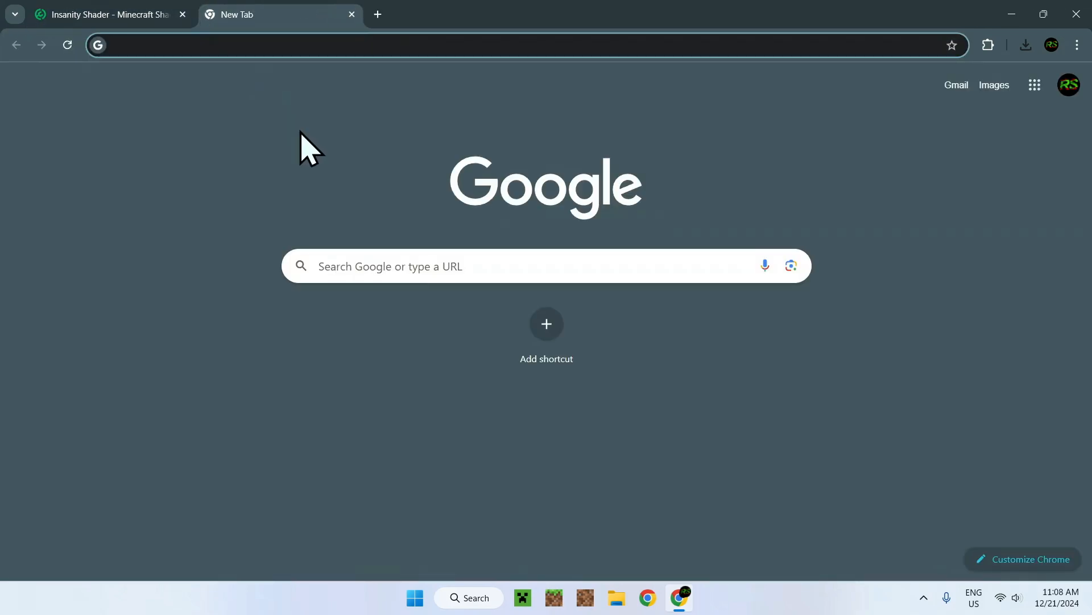
{"action": "left_click", "coordinate": [546, 266]}
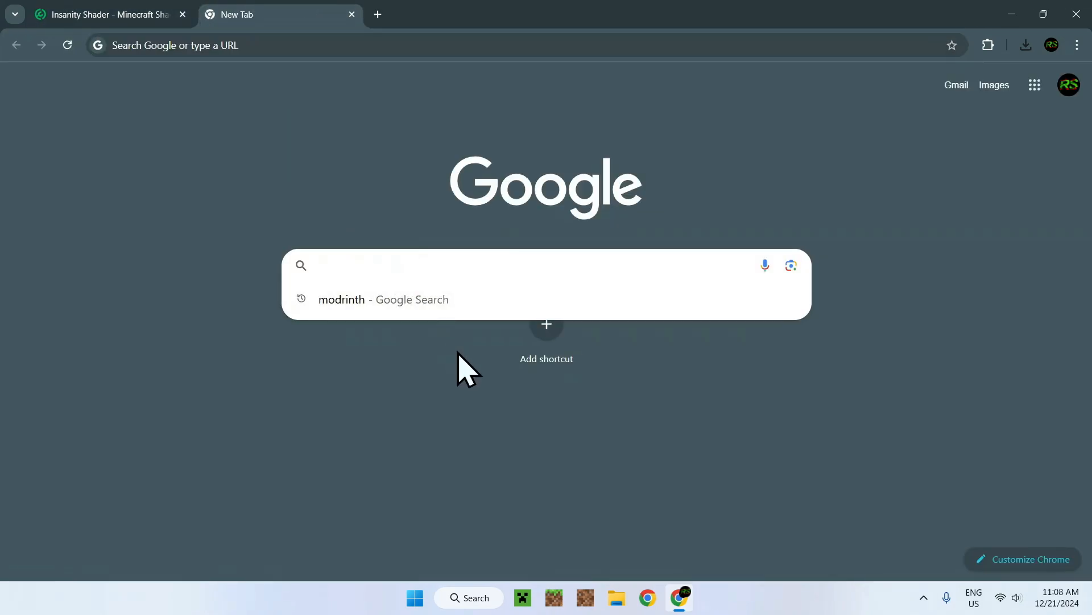
{"action": "type", "text": "Iris Shaders"}
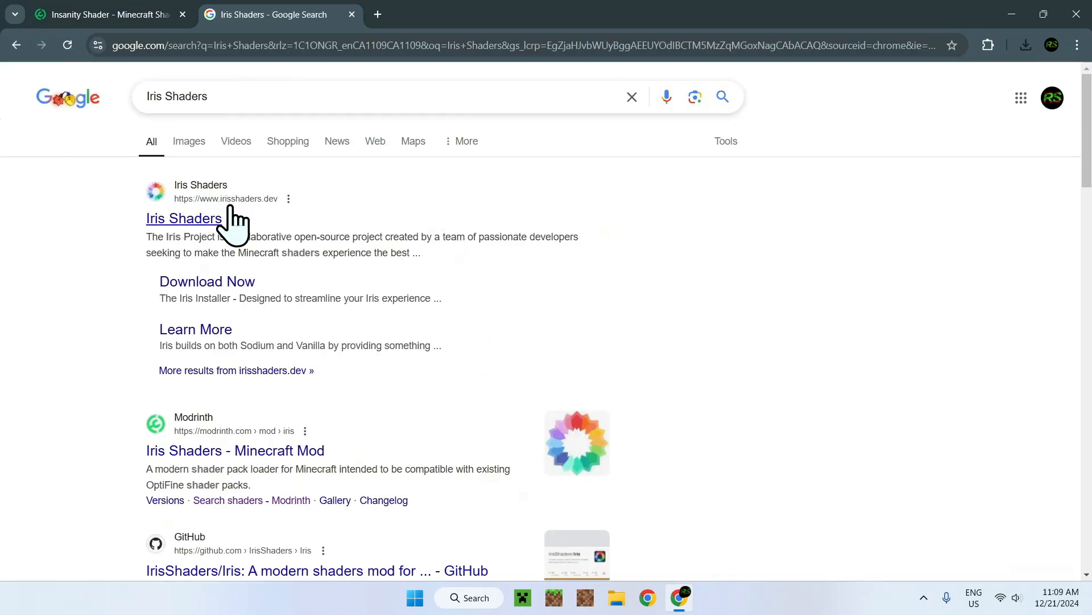
{"action": "left_click", "coordinate": [173, 218]}
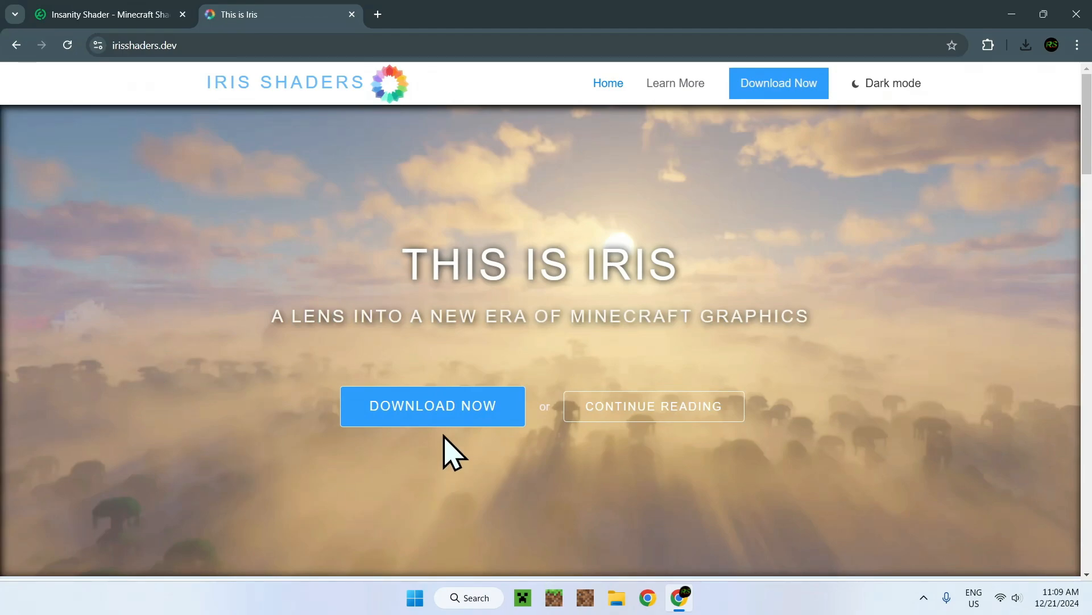
Step: Download the Iris Installer universal jar from the download page, then start a blank tab
{"action": "left_click", "coordinate": [432, 405]}
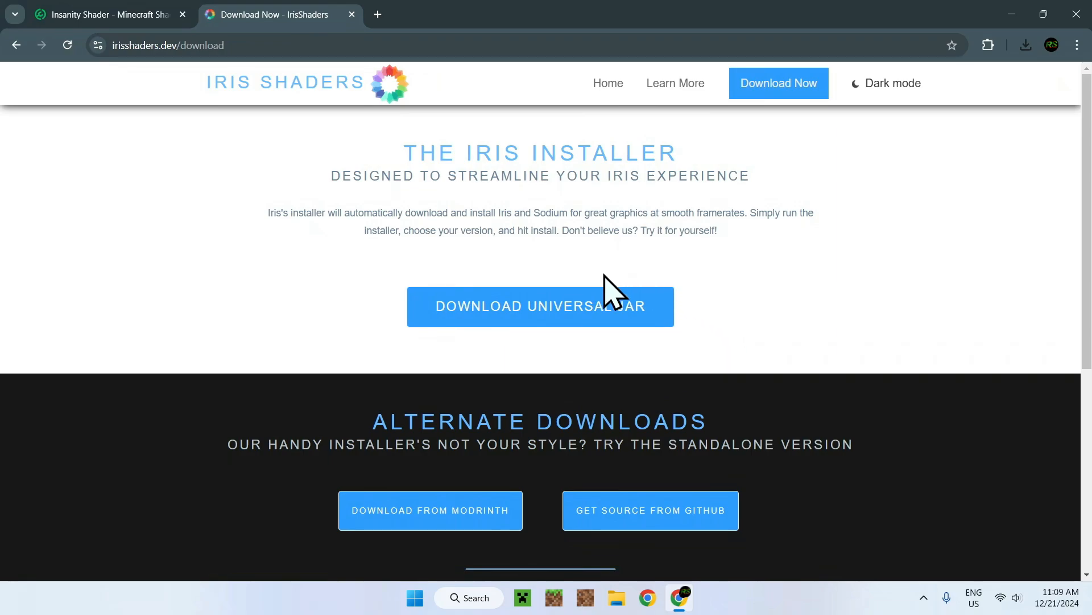
{"action": "left_click", "coordinate": [540, 306]}
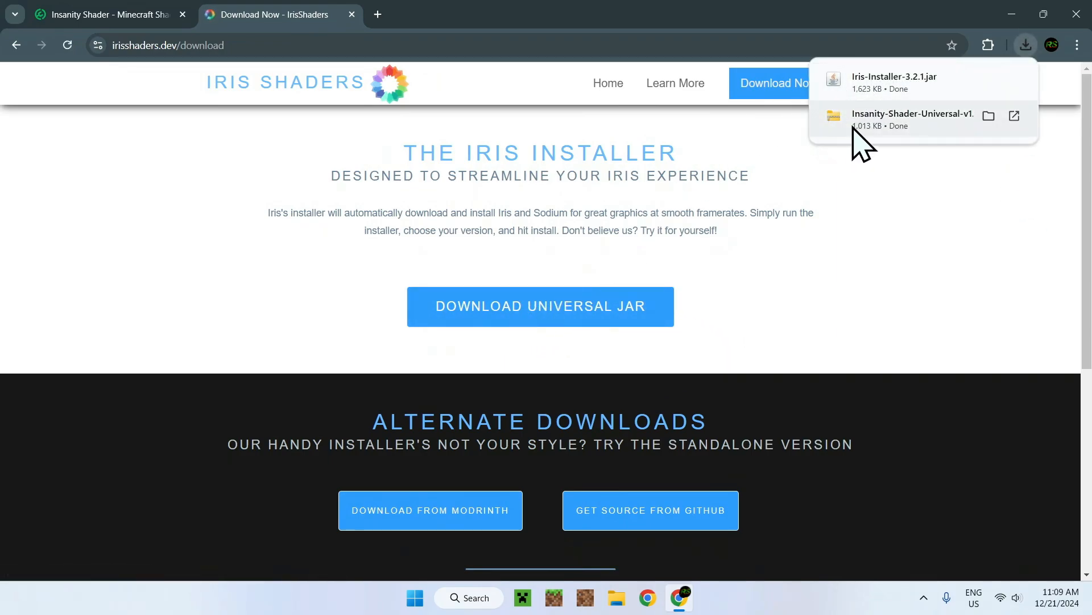
{"action": "mouse_move", "coordinate": [855, 221]}
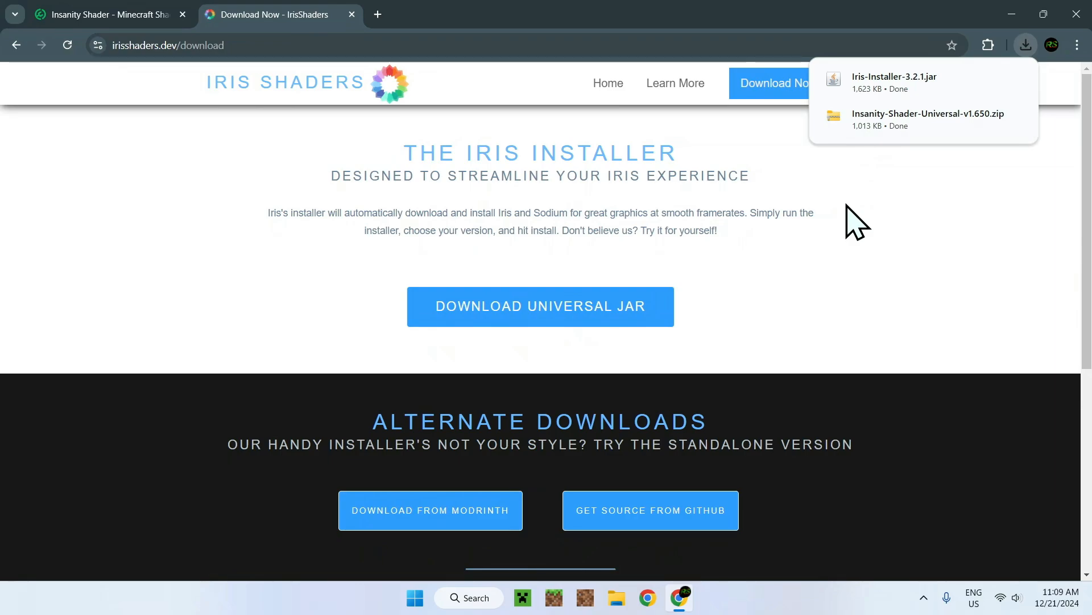
{"action": "mouse_move", "coordinate": [524, 188]}
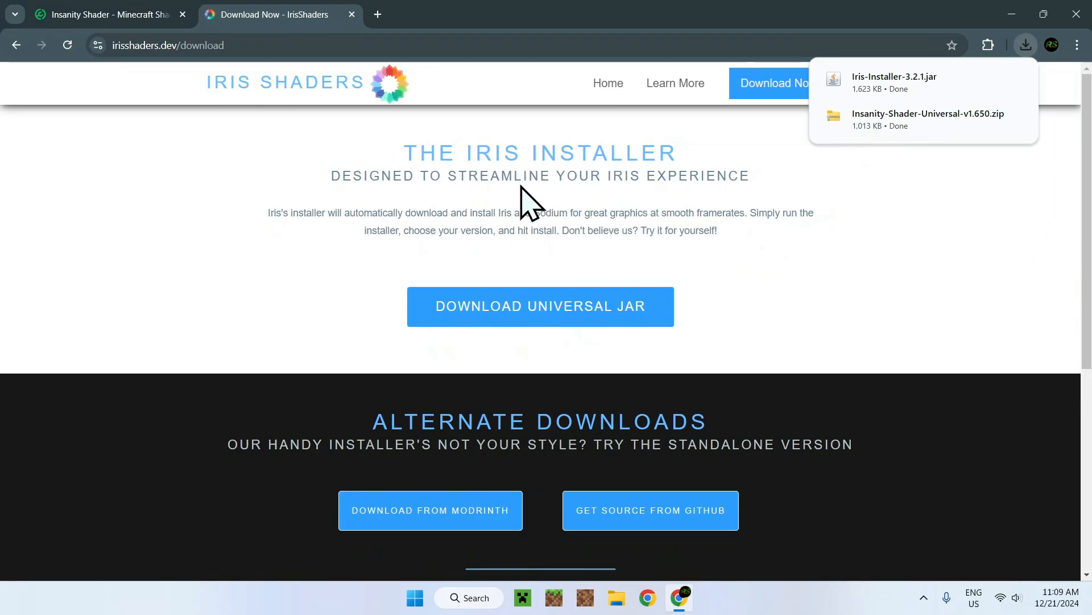
{"action": "left_click", "coordinate": [377, 15]}
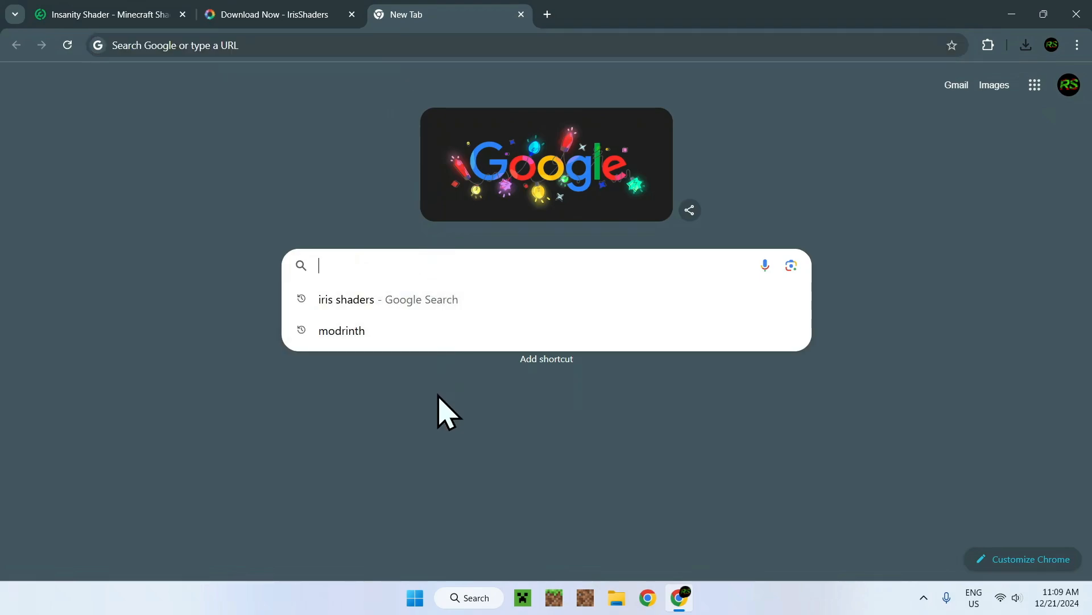
Step: Search 'Java For Windows', open java.com's download page and check the recent downloads list
{"action": "type", "text": "Java For Windows"}
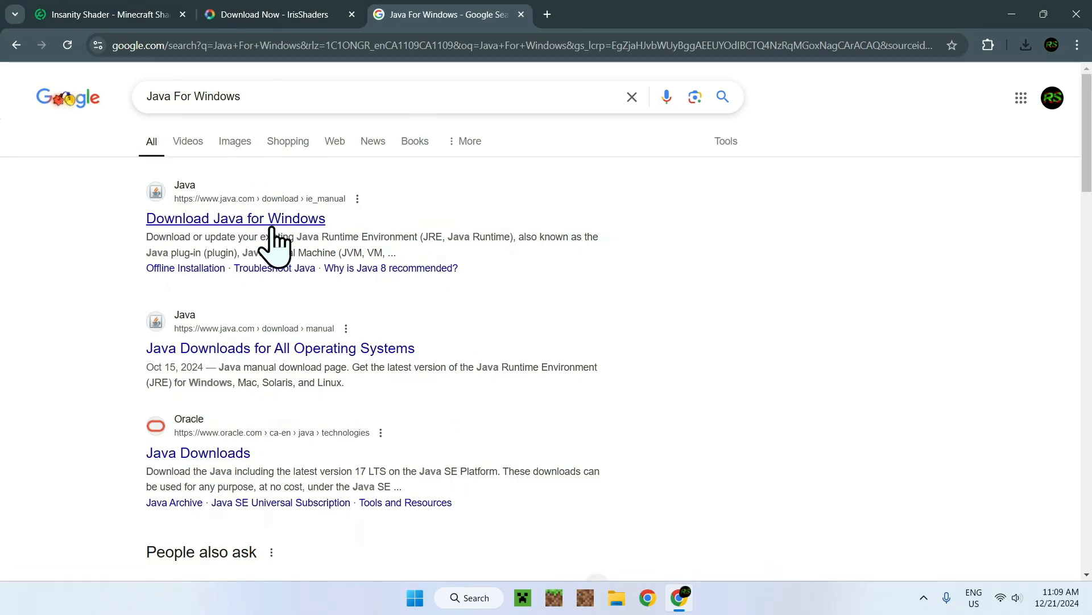
{"action": "left_click", "coordinate": [234, 219]}
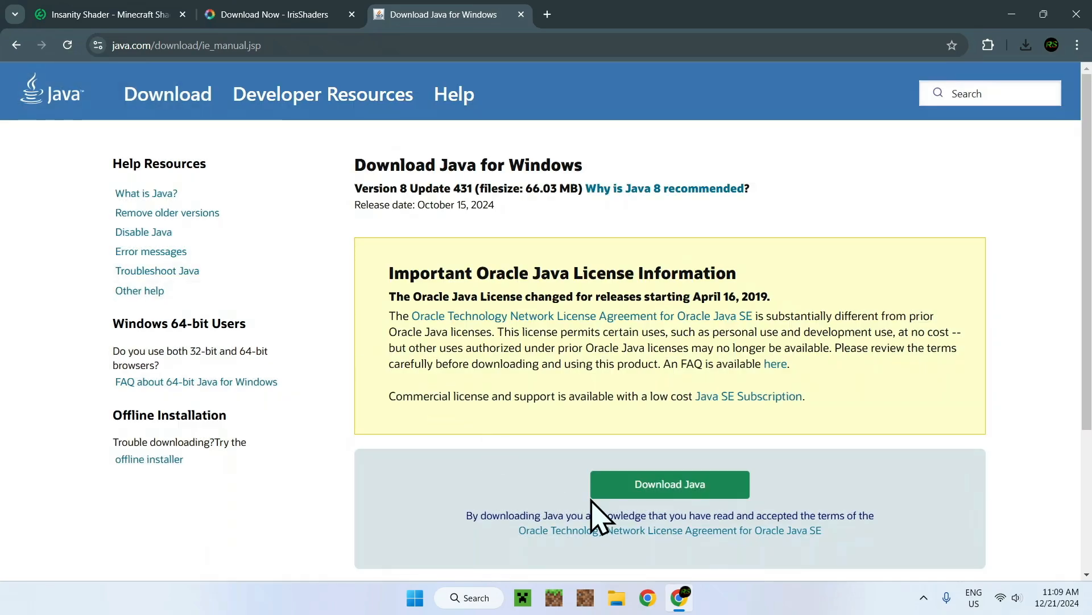
{"action": "mouse_move", "coordinate": [662, 515]}
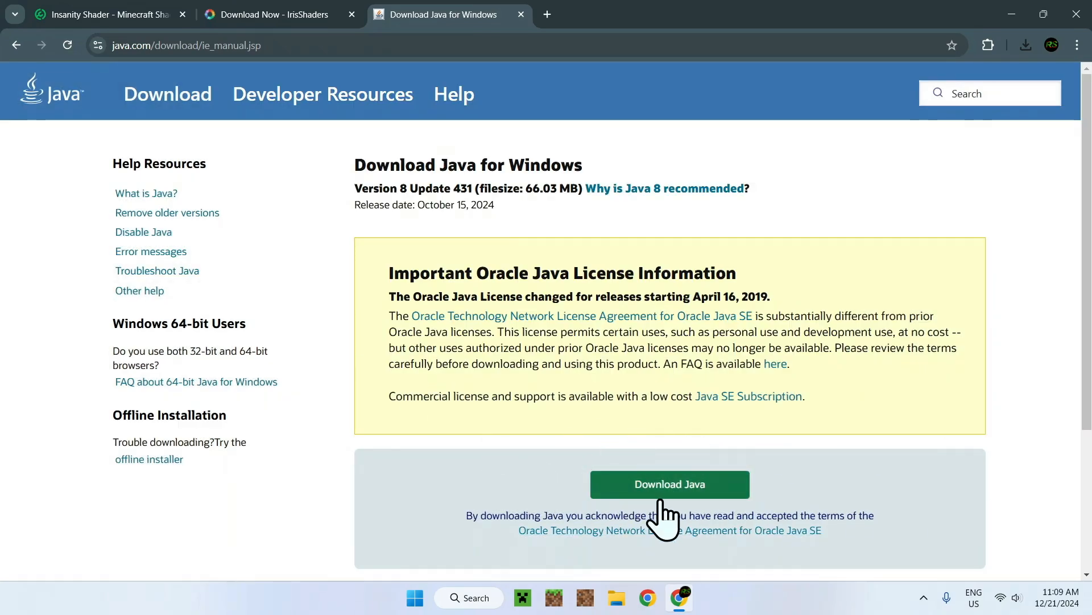
{"action": "mouse_move", "coordinate": [510, 472]}
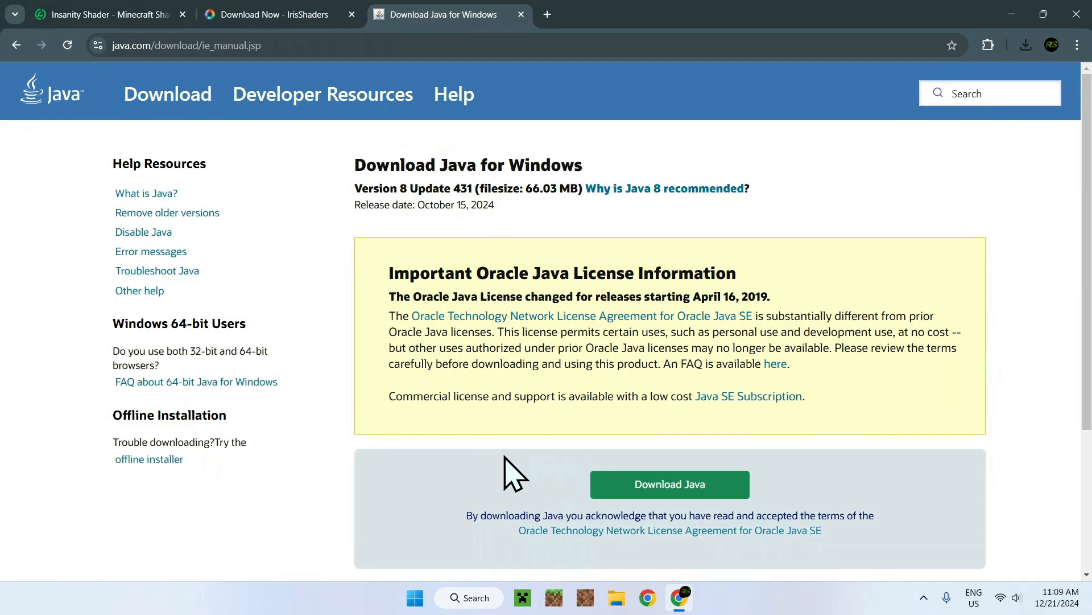
{"action": "left_click", "coordinate": [1026, 45]}
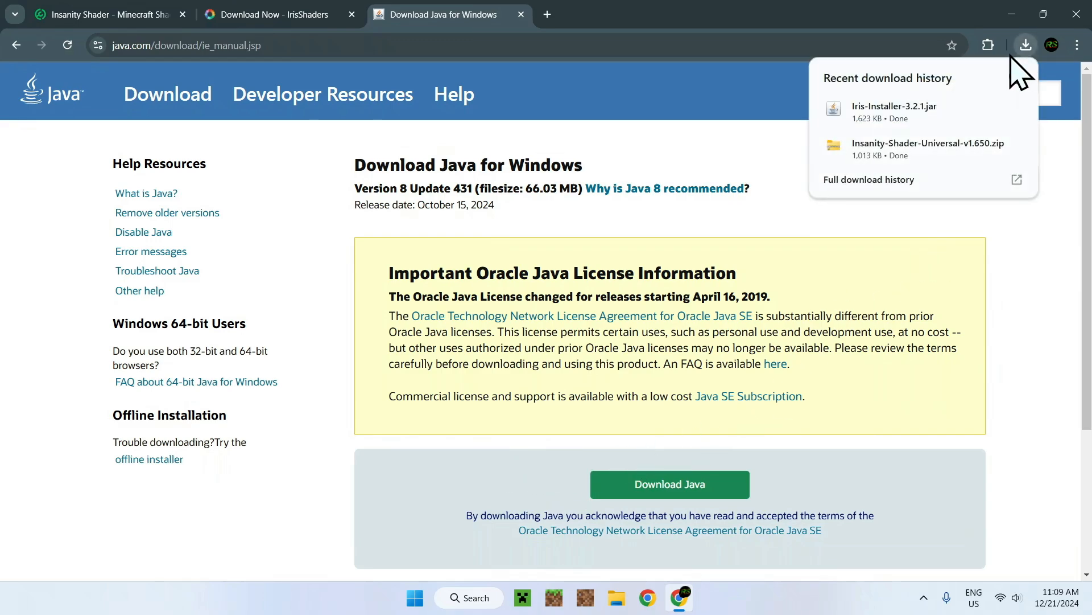
{"action": "mouse_move", "coordinate": [742, 131]}
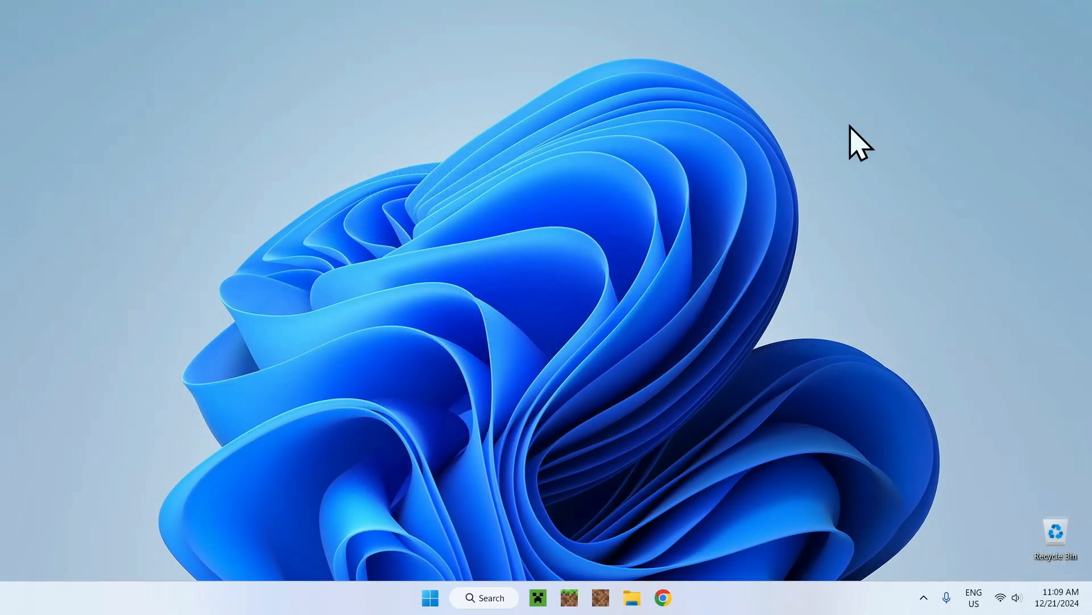
{"action": "mouse_move", "coordinate": [789, 154]}
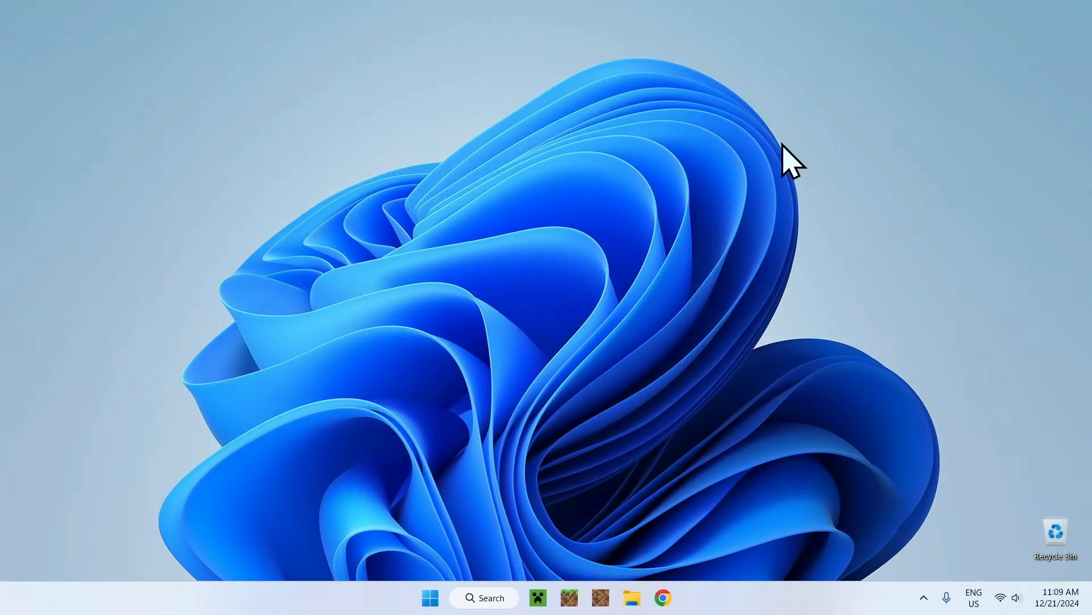
Step: Launch File Explorer from the taskbar
{"action": "left_click", "coordinate": [633, 598]}
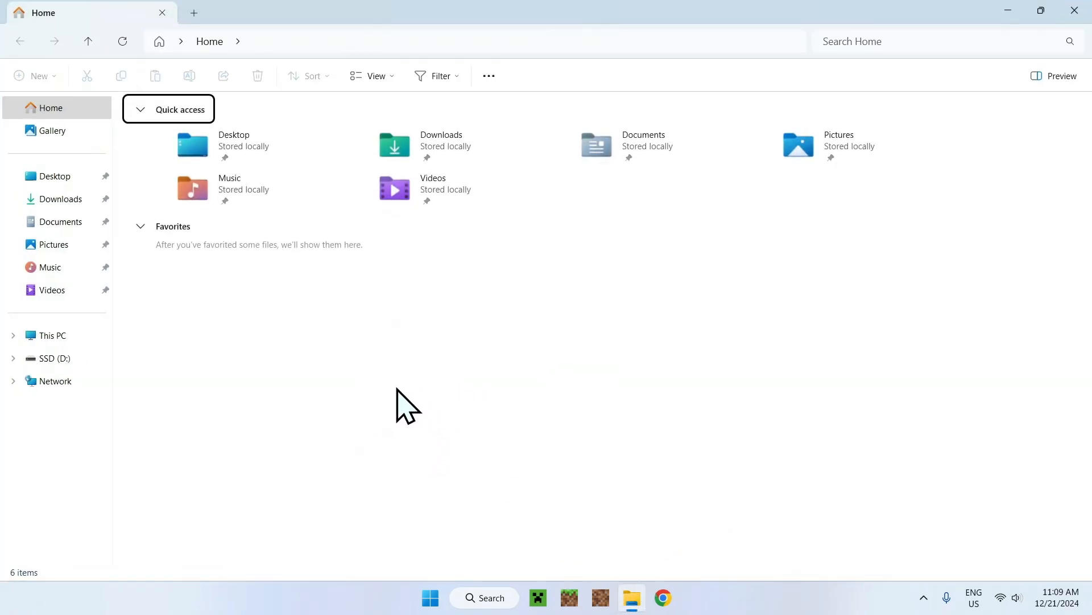
Step: Show the Downloads folder with the Iris installer jar and Insanity shader zip
{"action": "left_click", "coordinate": [60, 199]}
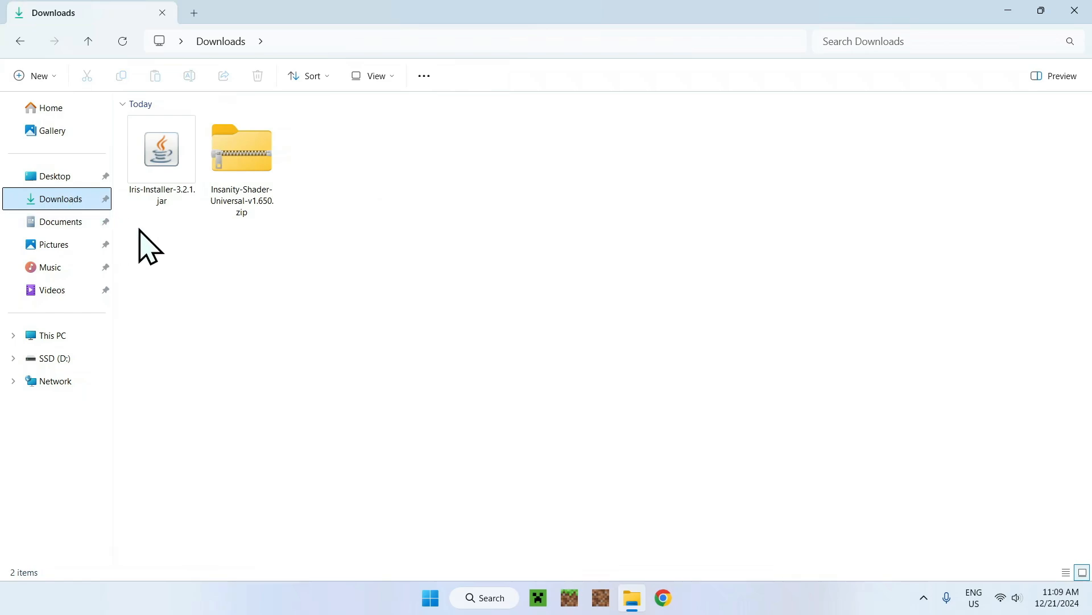
{"action": "mouse_move", "coordinate": [236, 250]}
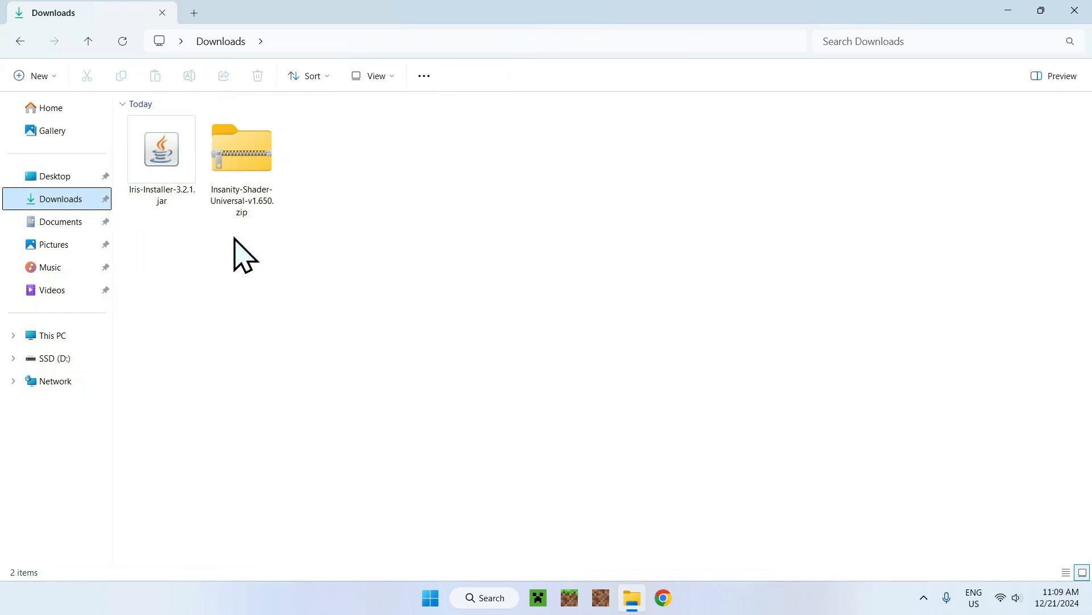
{"action": "mouse_move", "coordinate": [220, 243]}
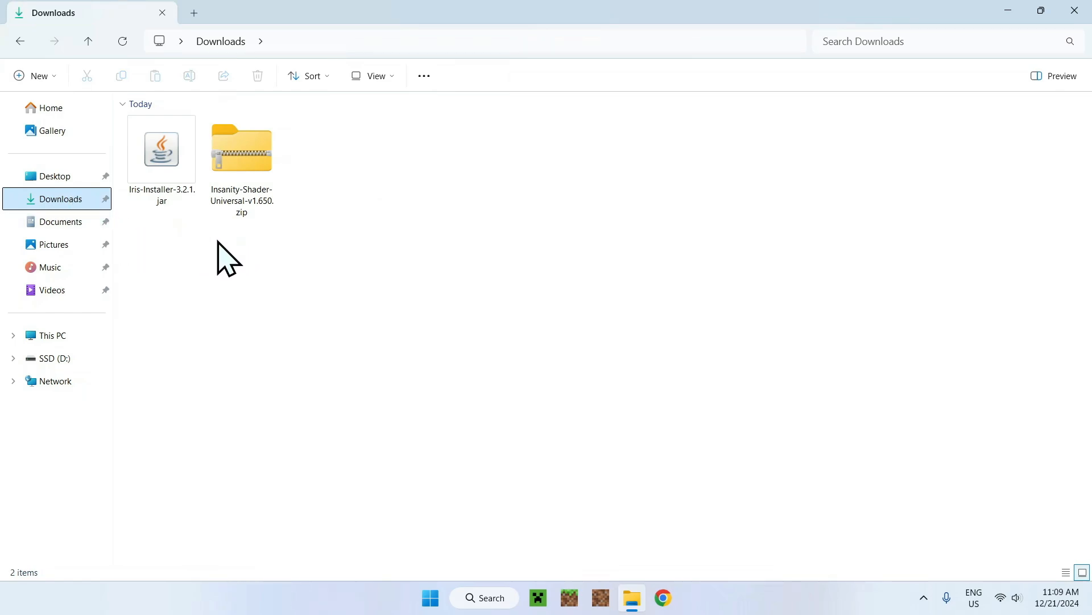
{"action": "mouse_move", "coordinate": [145, 360]}
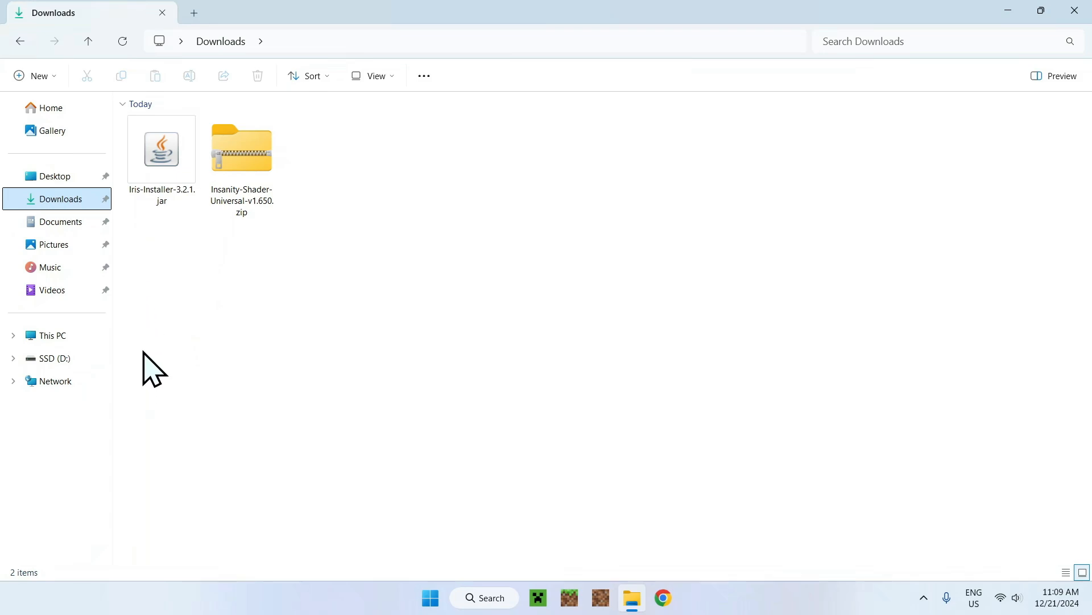
{"action": "mouse_move", "coordinate": [138, 237]}
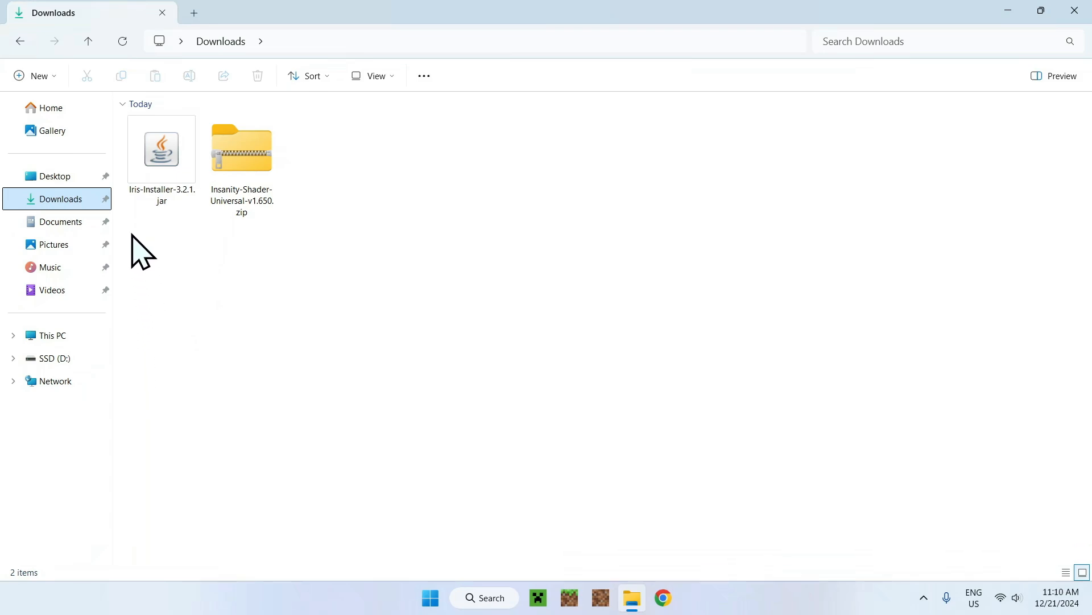
{"action": "mouse_move", "coordinate": [165, 260]}
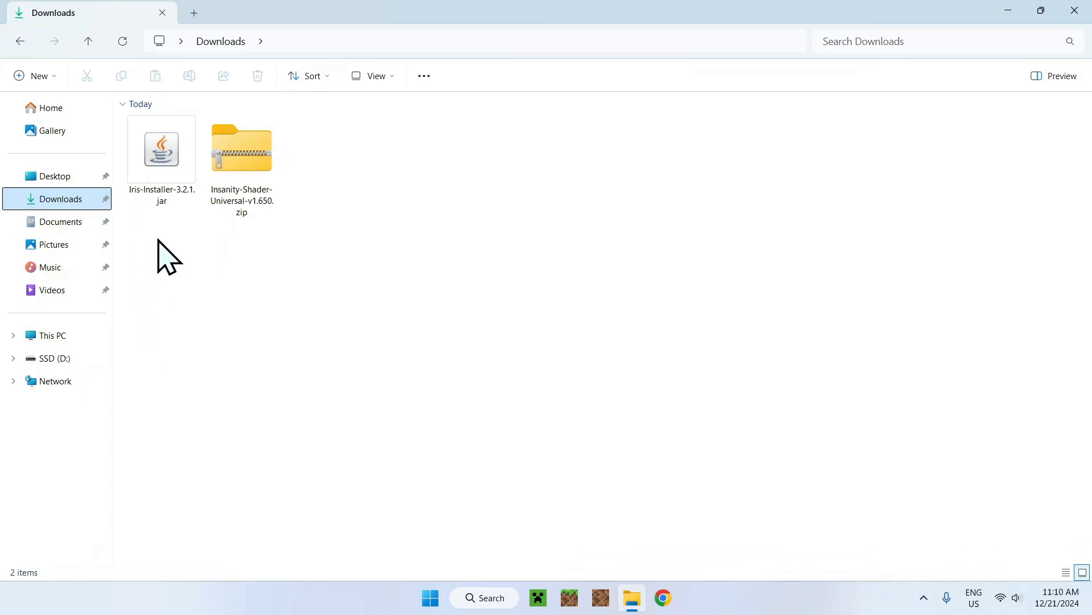
Step: Run Iris-Installer-3.2.1.jar as Iris Only for Minecraft 1.21.4 and close it when completed
{"action": "double_click", "coordinate": [161, 150]}
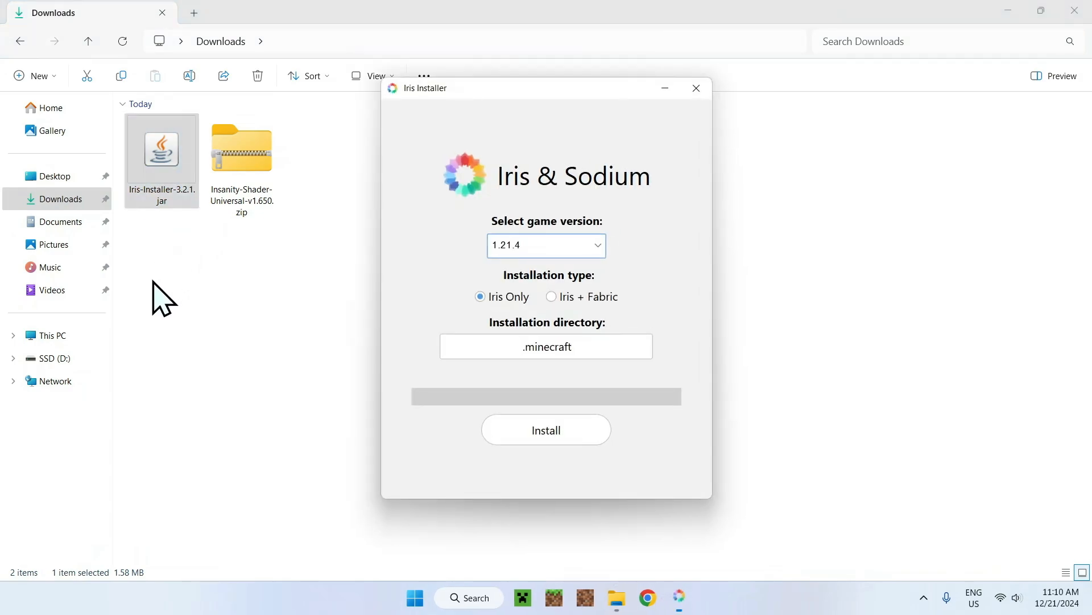
{"action": "mouse_move", "coordinate": [505, 270]}
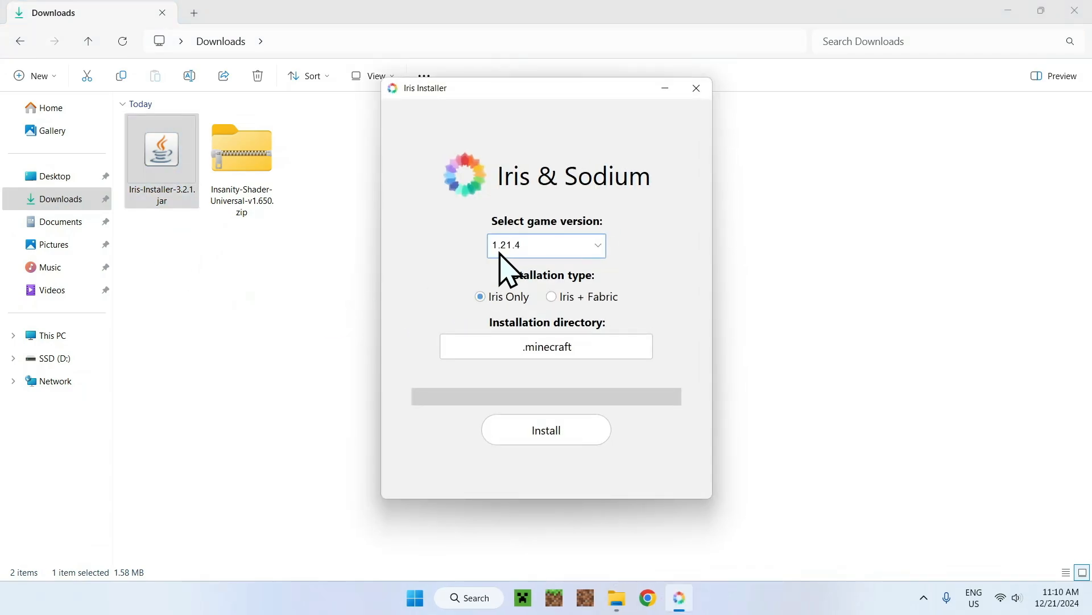
{"action": "mouse_move", "coordinate": [553, 334]}
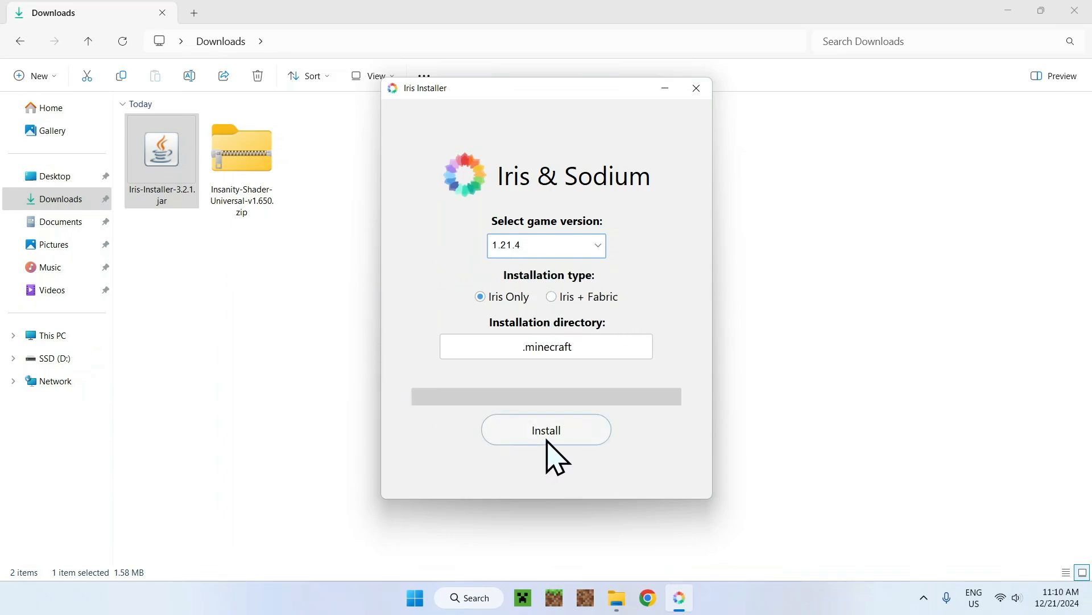
{"action": "left_click", "coordinate": [546, 430]}
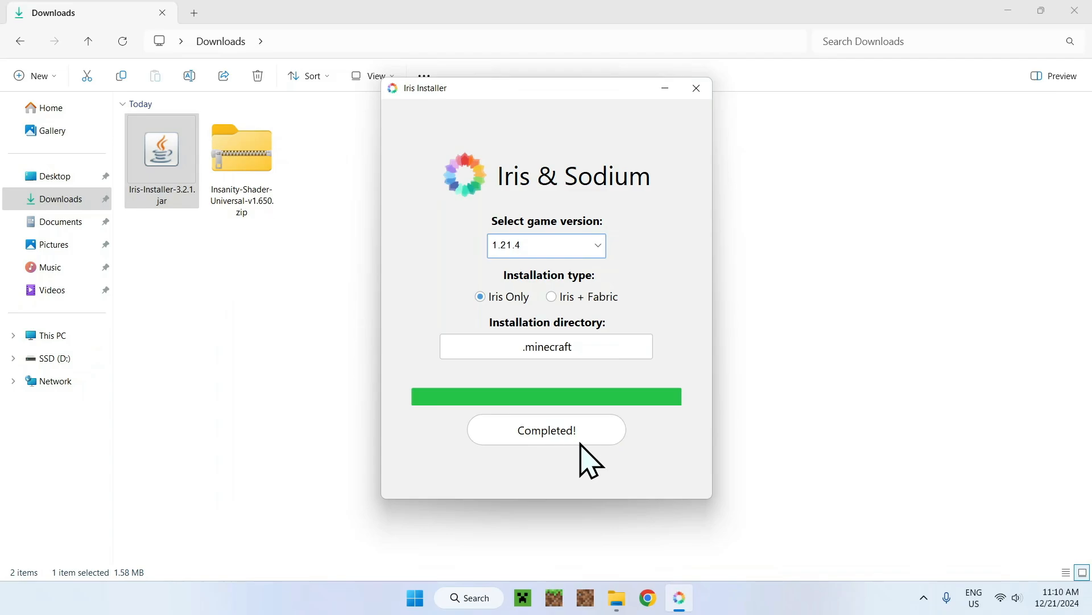
{"action": "left_click", "coordinate": [696, 87]}
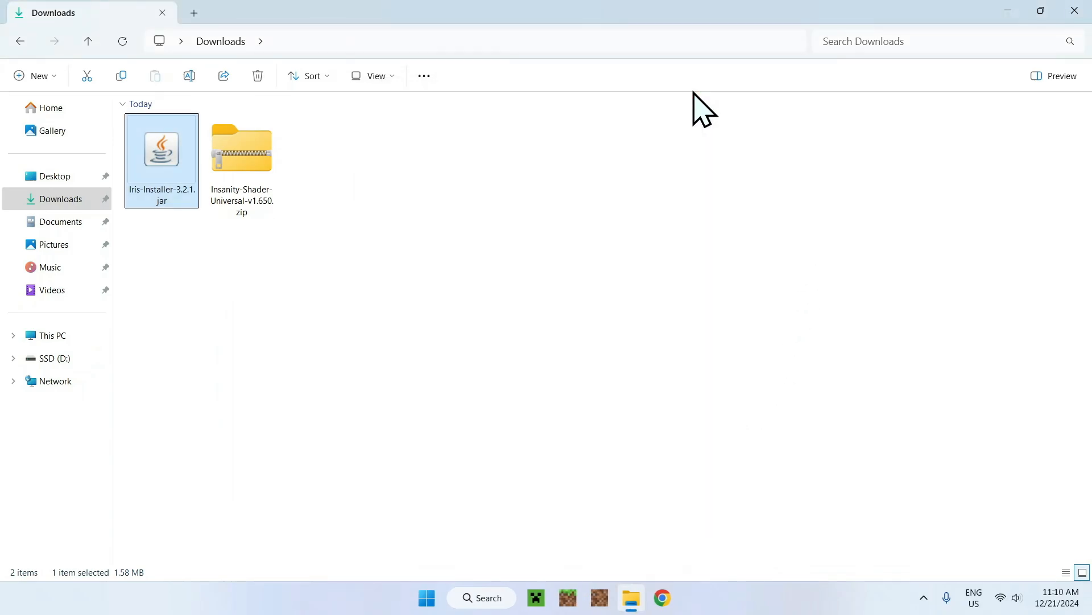
{"action": "mouse_move", "coordinate": [550, 510]}
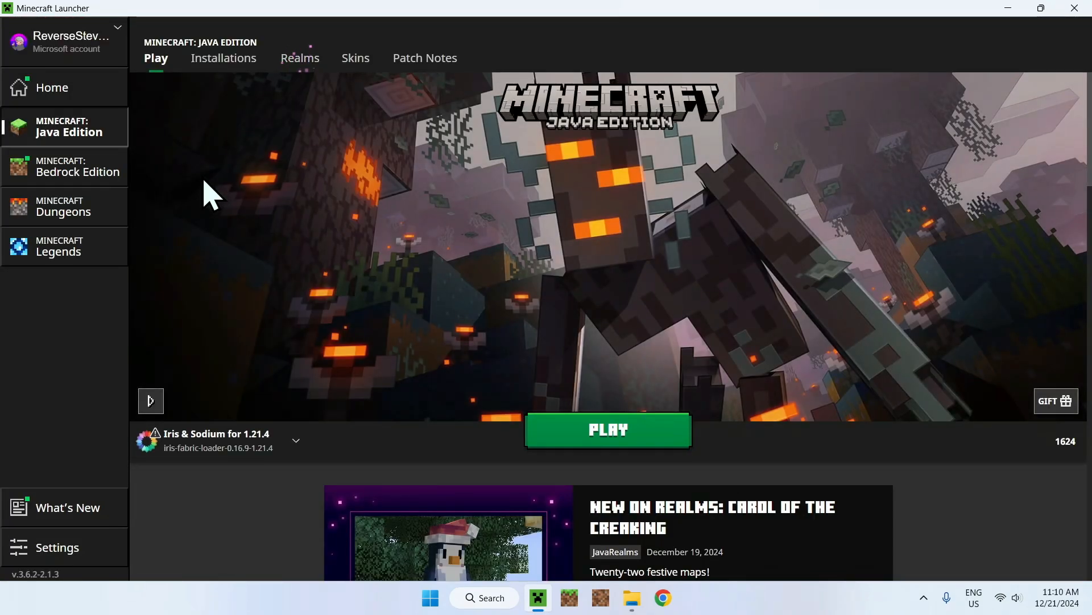
{"action": "mouse_move", "coordinate": [140, 303]}
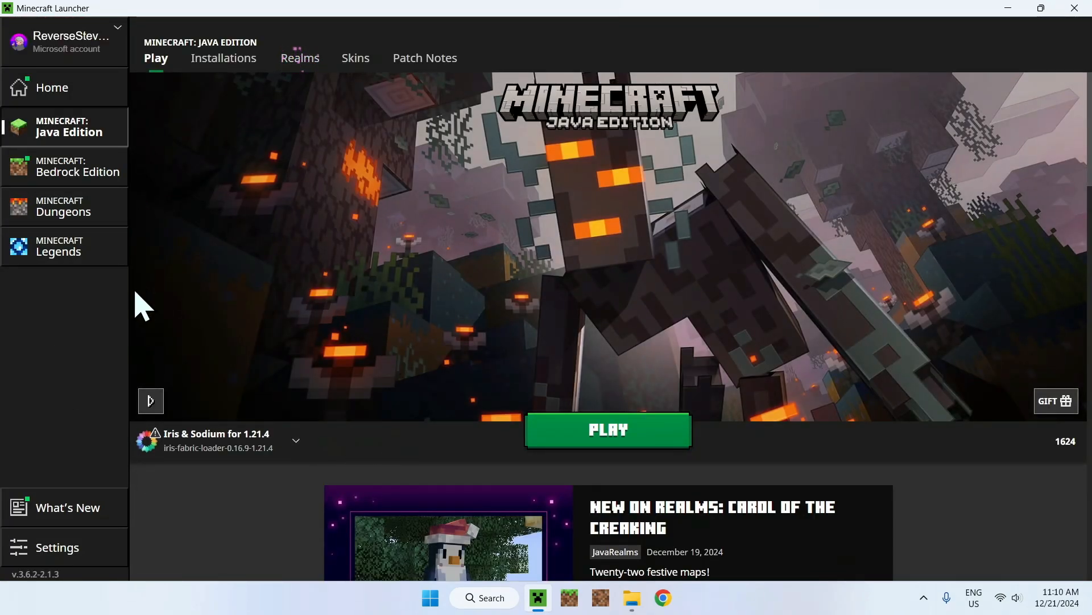
{"action": "mouse_move", "coordinate": [314, 344]}
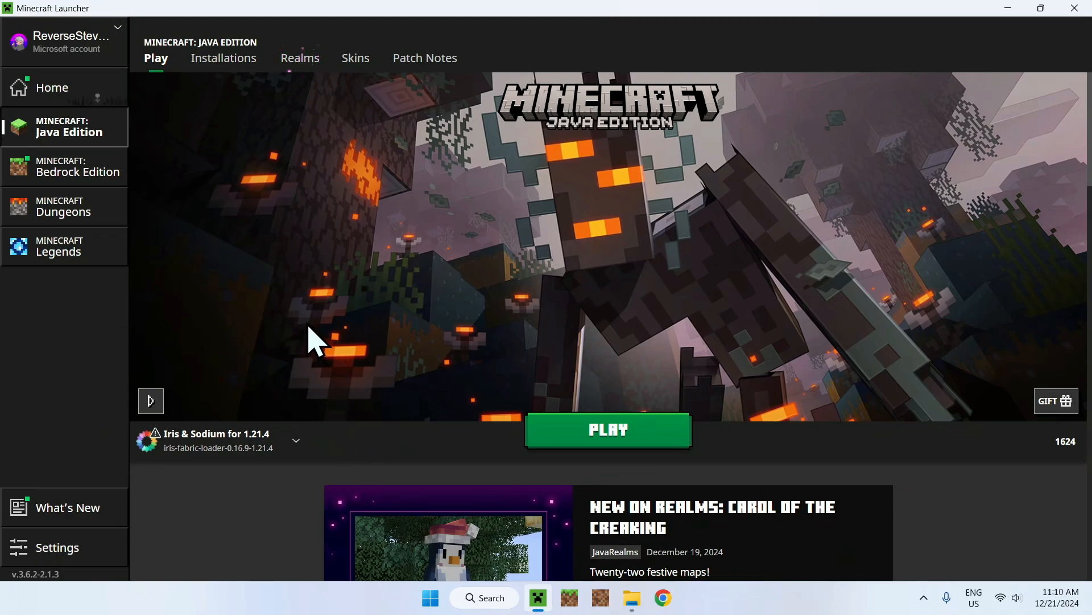
Step: Show the Java Edition Installations list including Iris & Sodium for 1.21.4
{"action": "left_click", "coordinate": [223, 58]}
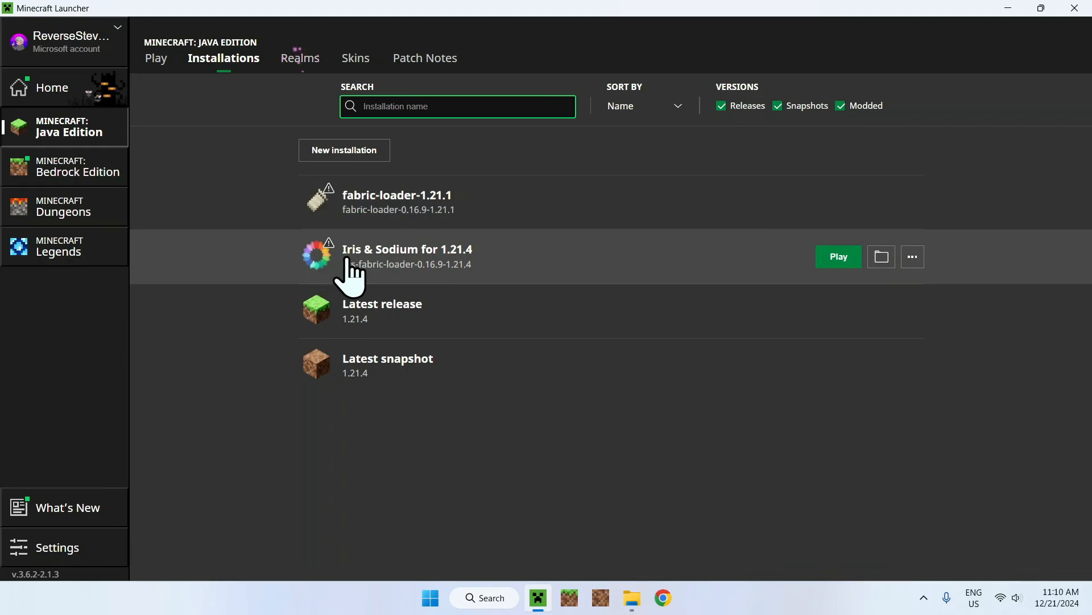
{"action": "mouse_move", "coordinate": [466, 276]}
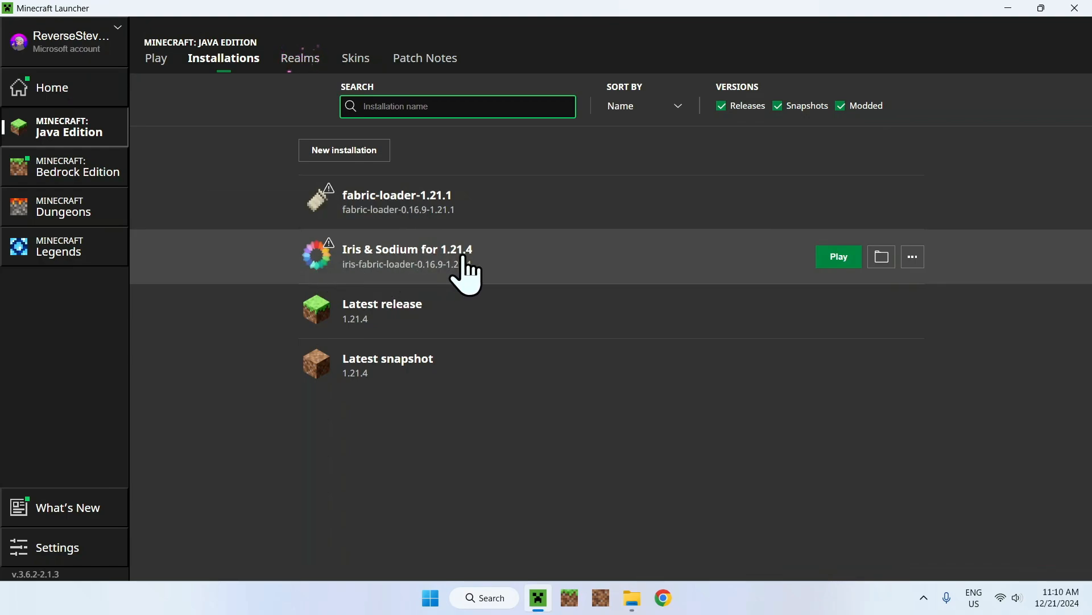
{"action": "mouse_move", "coordinate": [881, 258]}
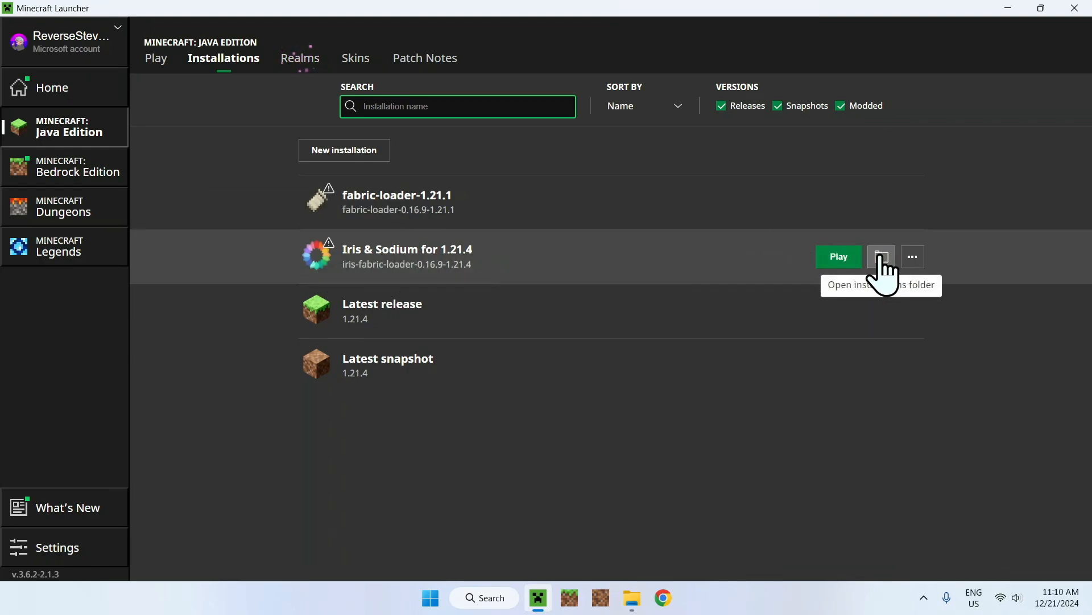
Step: Navigate into the shaderpacks folder inside .minecraft
{"action": "left_click", "coordinate": [881, 257]}
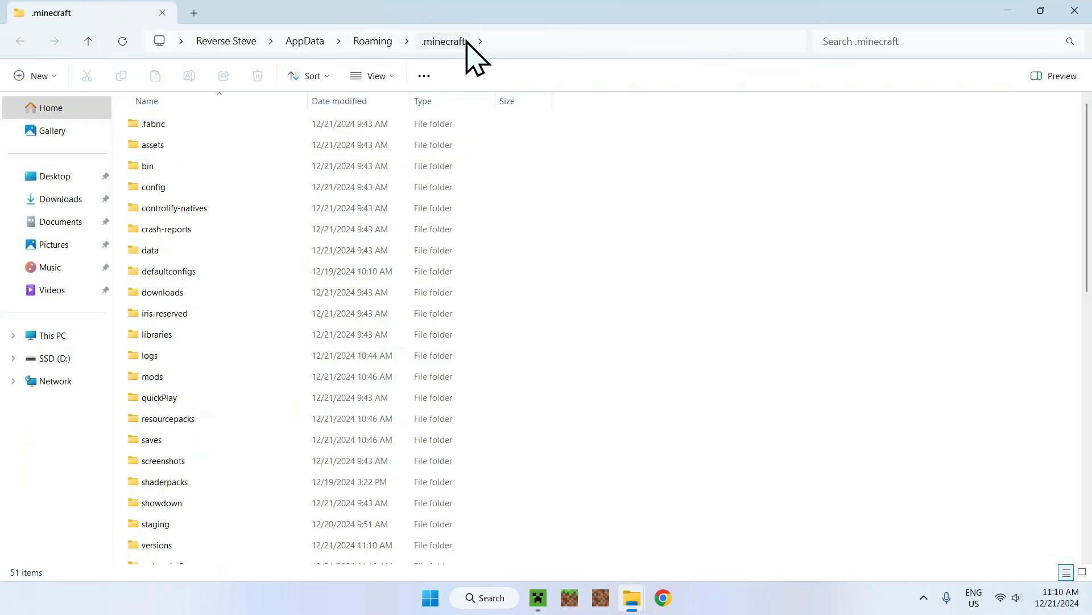
{"action": "mouse_move", "coordinate": [453, 49]}
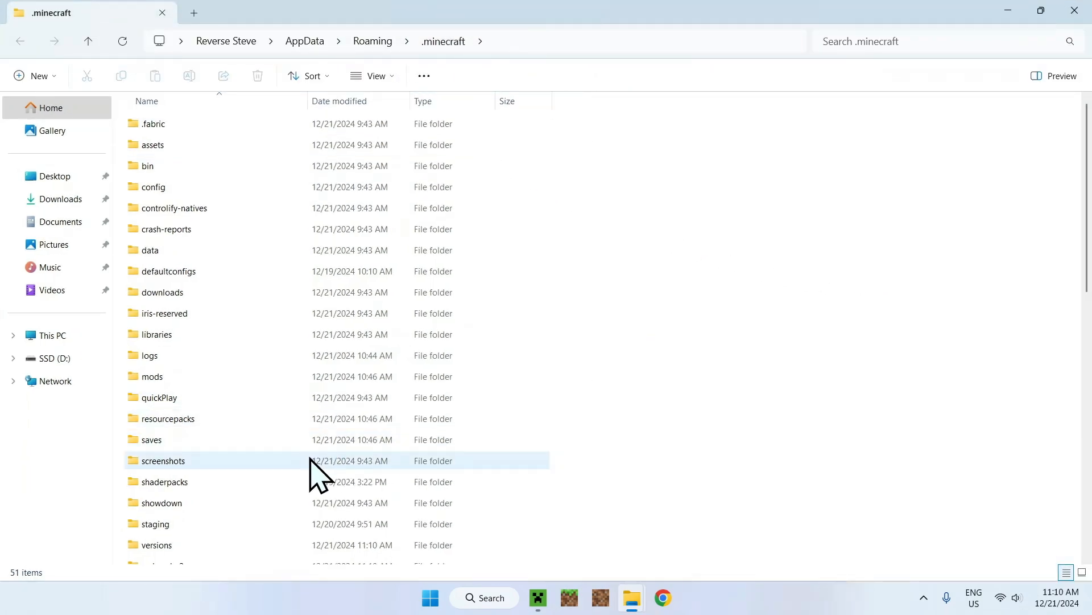
{"action": "left_click", "coordinate": [165, 481]}
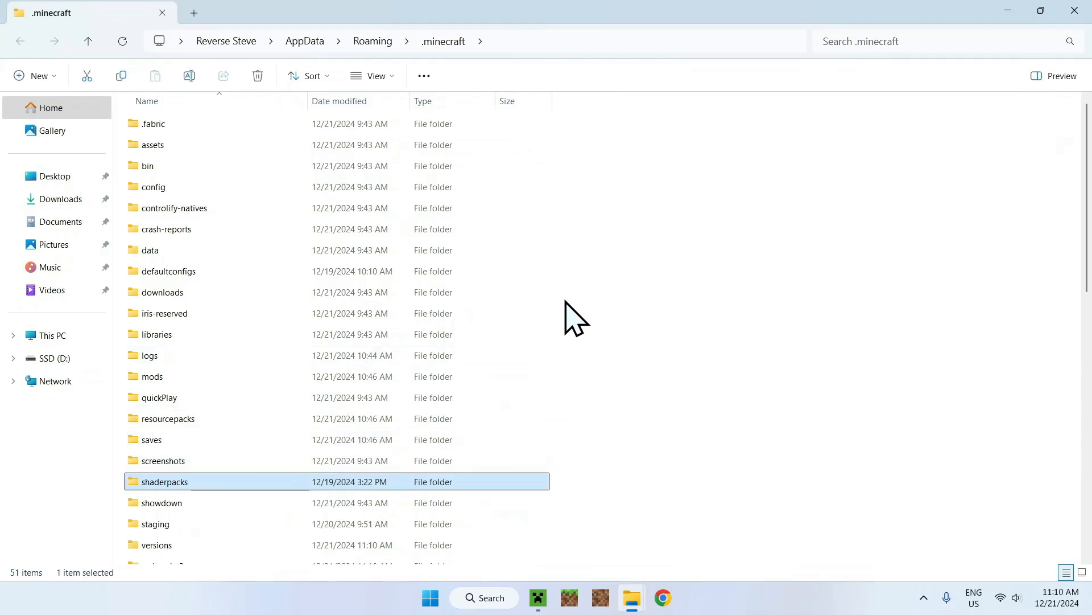
{"action": "double_click", "coordinate": [164, 481]}
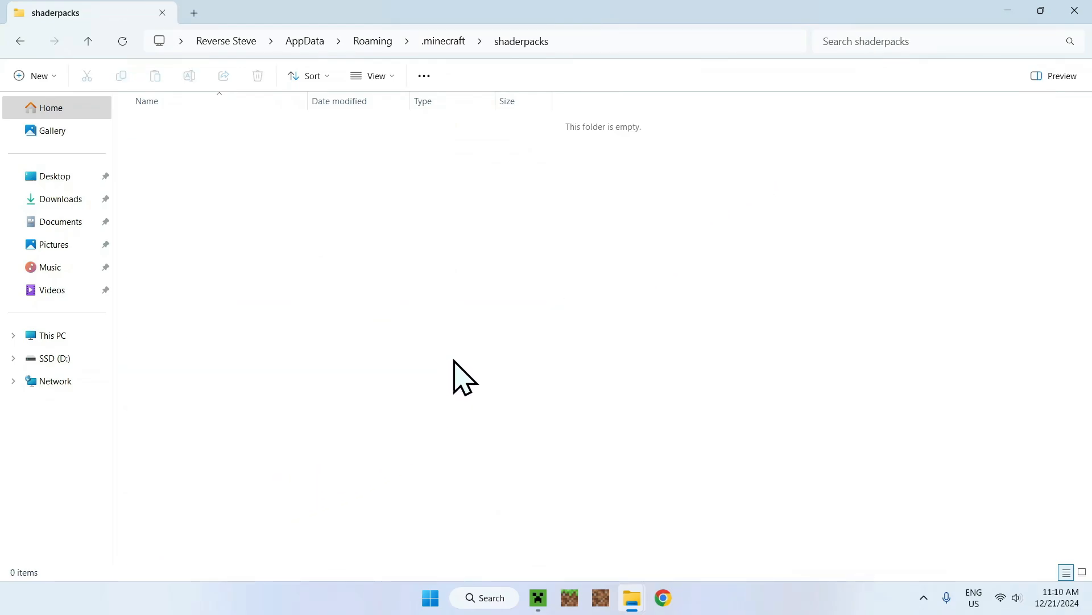
Step: Copy Insanity-Shader-Universal-v1.650.zip from Downloads and paste it into shaderpacks
{"action": "left_click", "coordinate": [61, 198]}
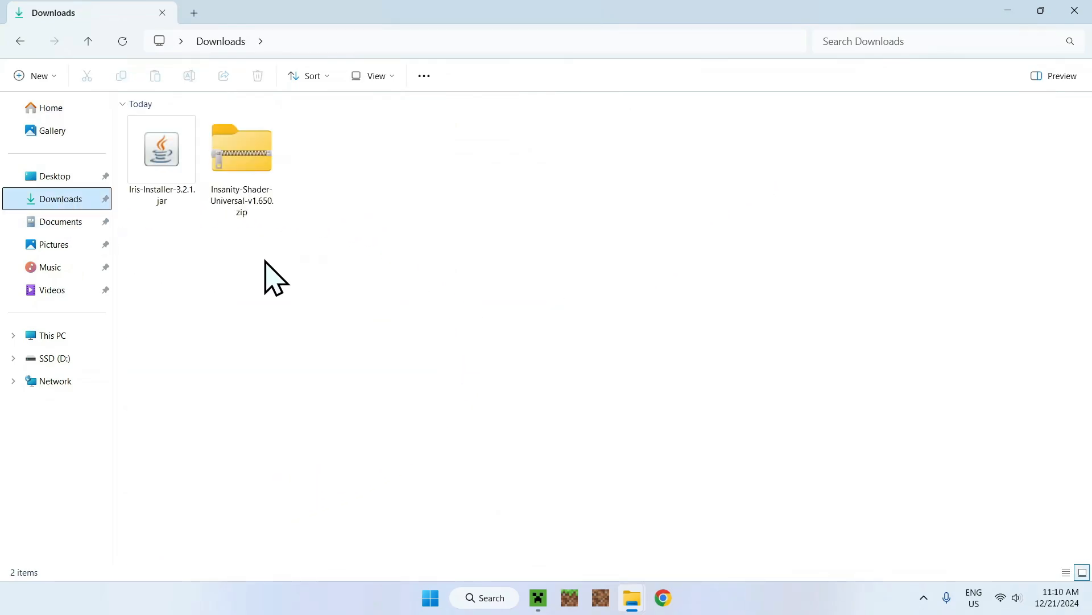
{"action": "left_click", "coordinate": [241, 149]}
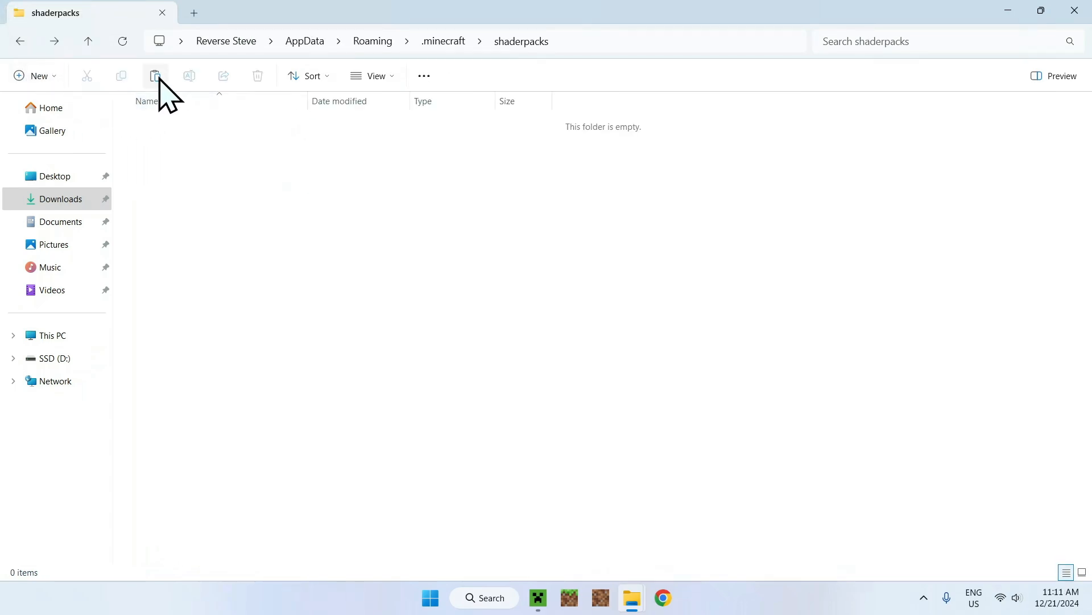
{"action": "left_click", "coordinate": [154, 75]}
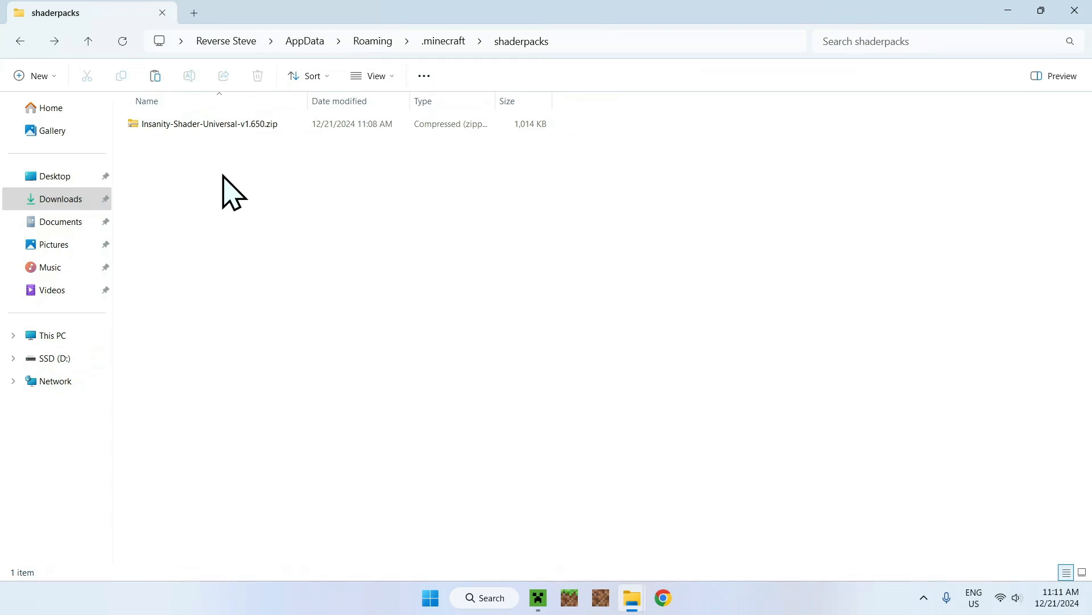
{"action": "mouse_move", "coordinate": [342, 216]}
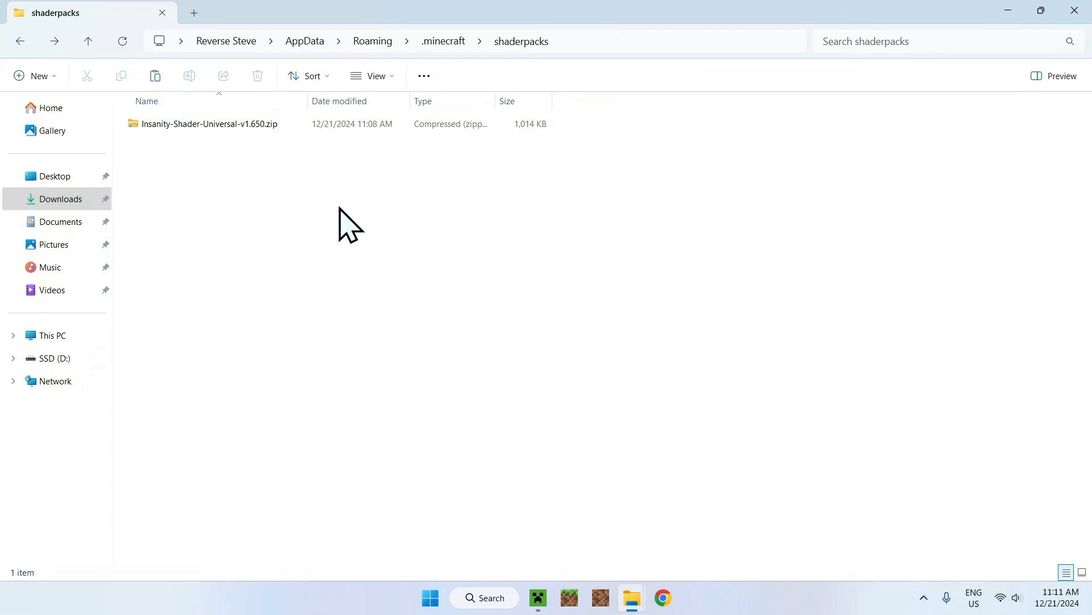
Step: Launch the Iris & Sodium for 1.21.4 installation from the Java Edition play page
{"action": "left_click", "coordinate": [538, 598]}
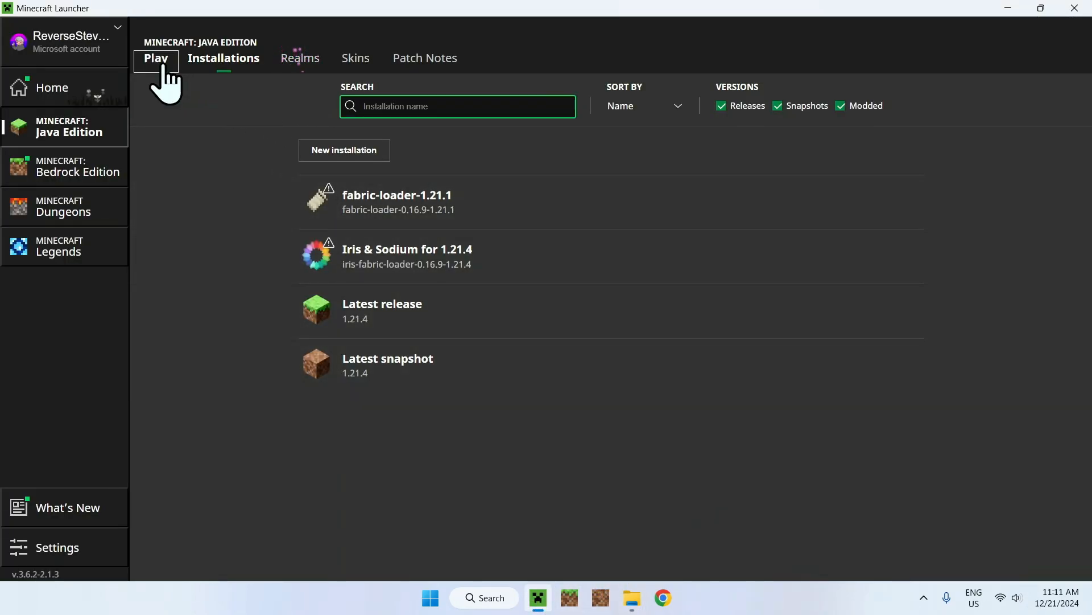
{"action": "left_click", "coordinate": [156, 59]}
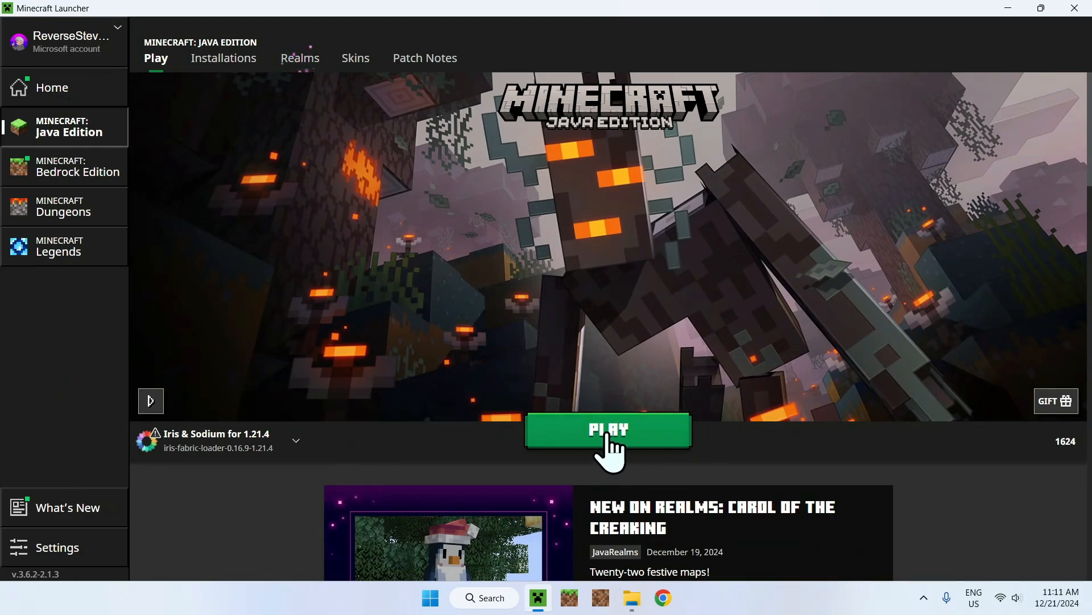
{"action": "left_click", "coordinate": [609, 430]}
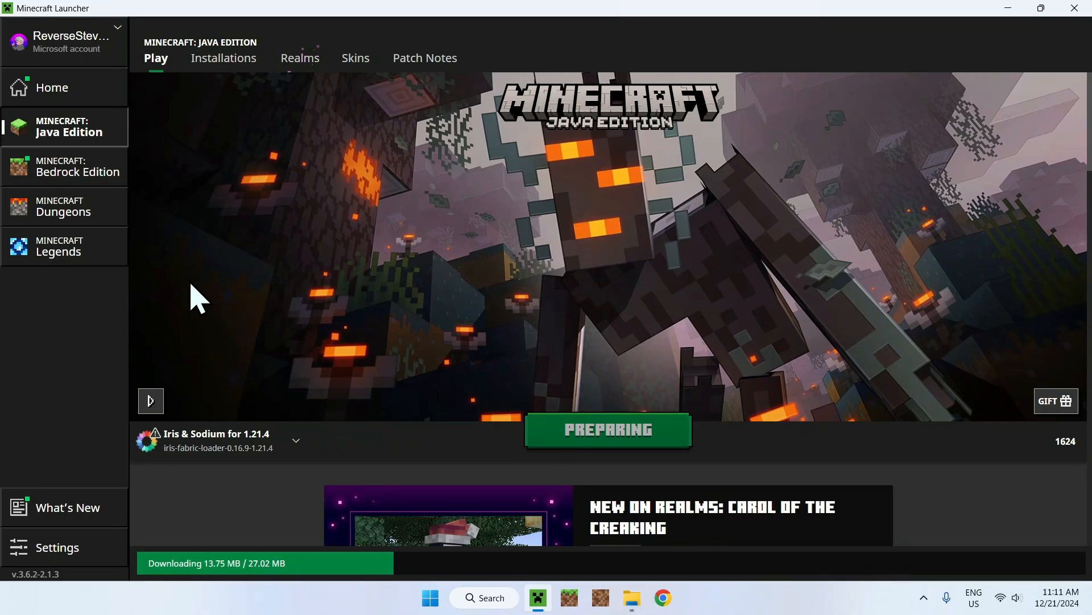
{"action": "left_click", "coordinate": [632, 598]}
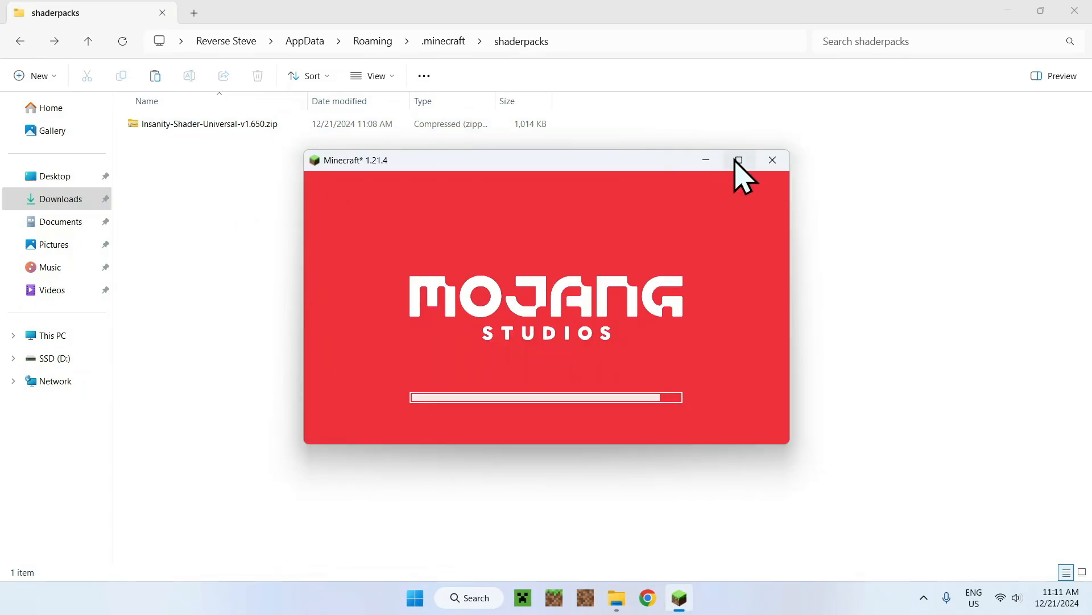
Step: Maximize the game window and enter a singleplayer world
{"action": "left_click", "coordinate": [739, 160]}
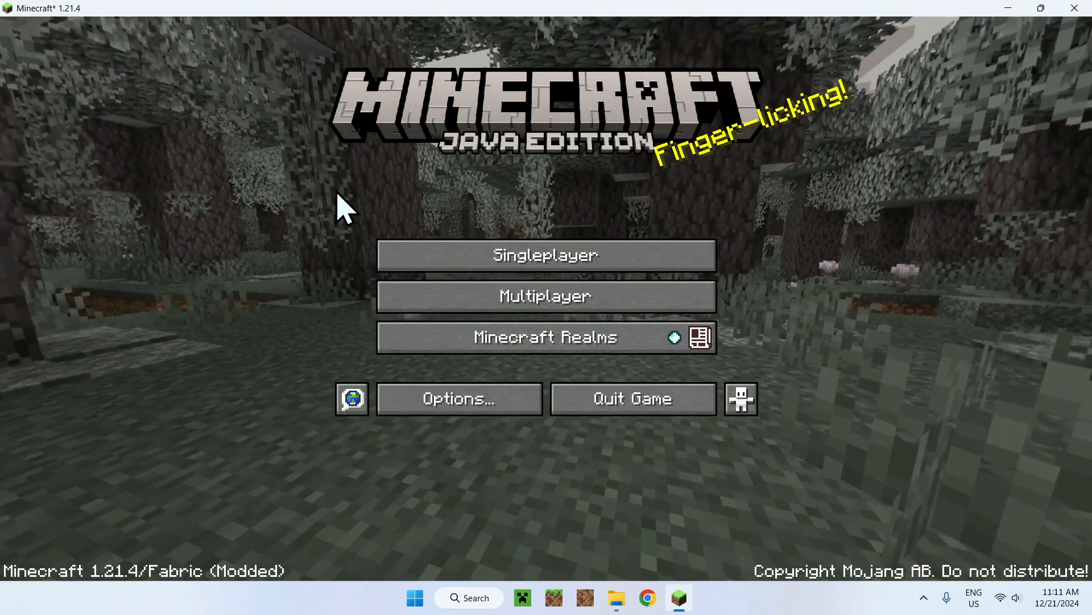
{"action": "mouse_move", "coordinate": [433, 223]}
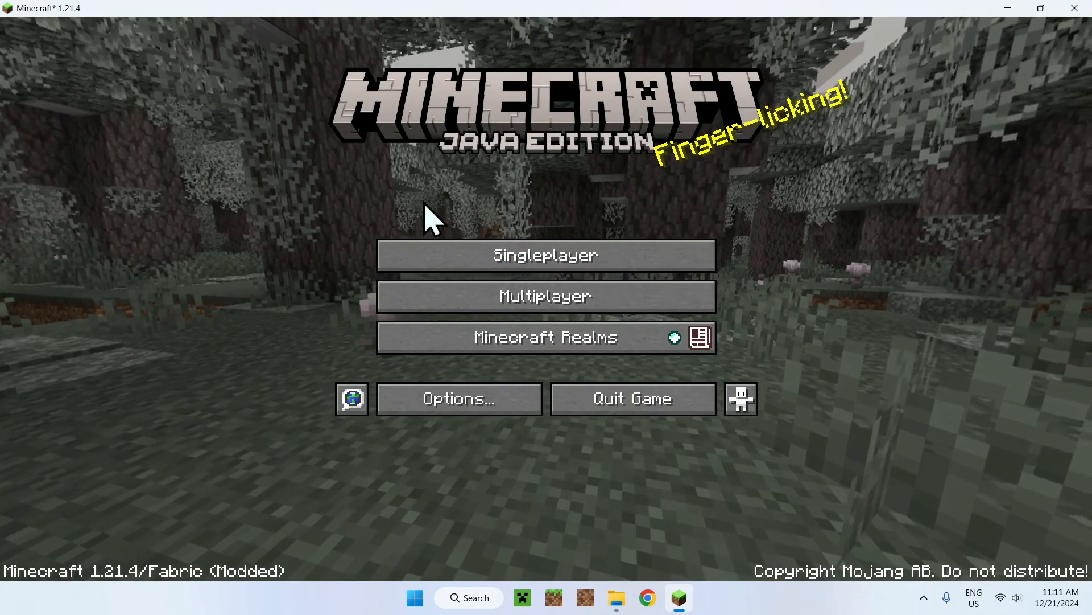
{"action": "left_click", "coordinate": [546, 255]}
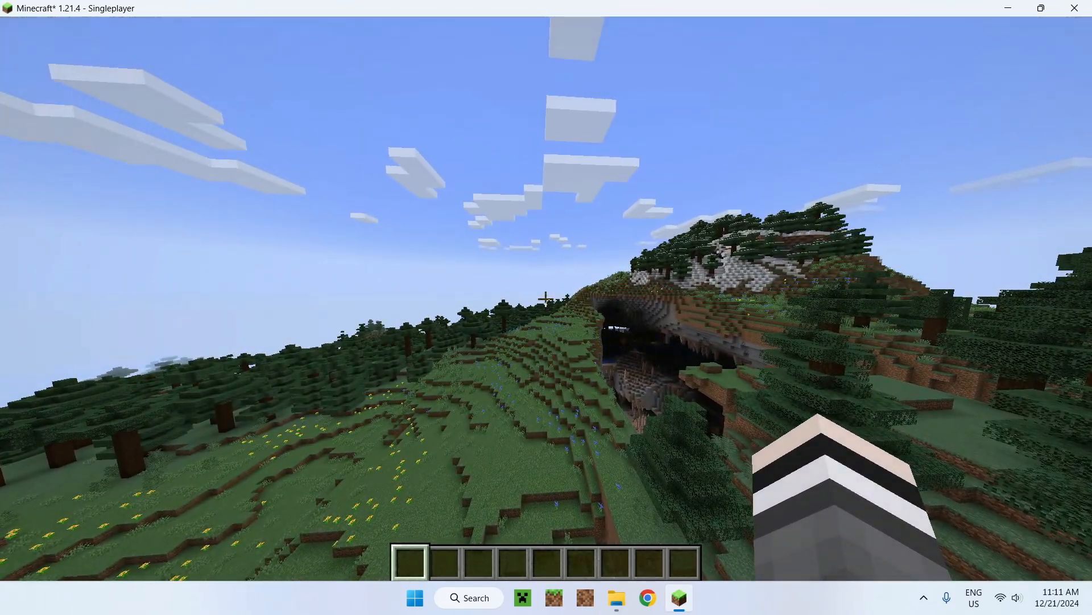
Step: Pause the game and reach Video Settings through Options
{"action": "key", "text": "Escape"}
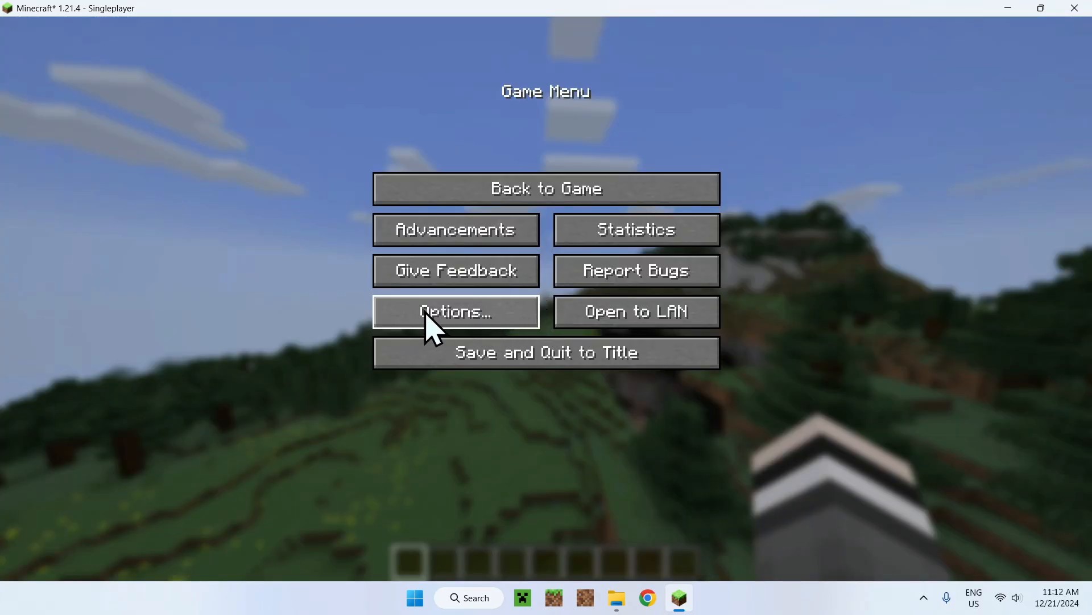
{"action": "left_click", "coordinate": [446, 311]}
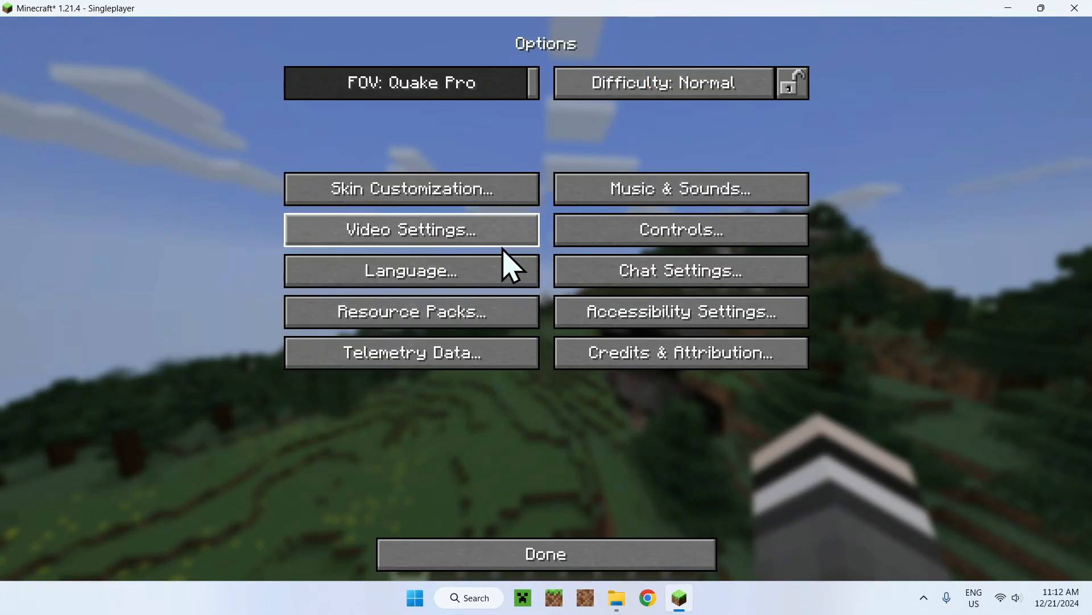
{"action": "left_click", "coordinate": [411, 230]}
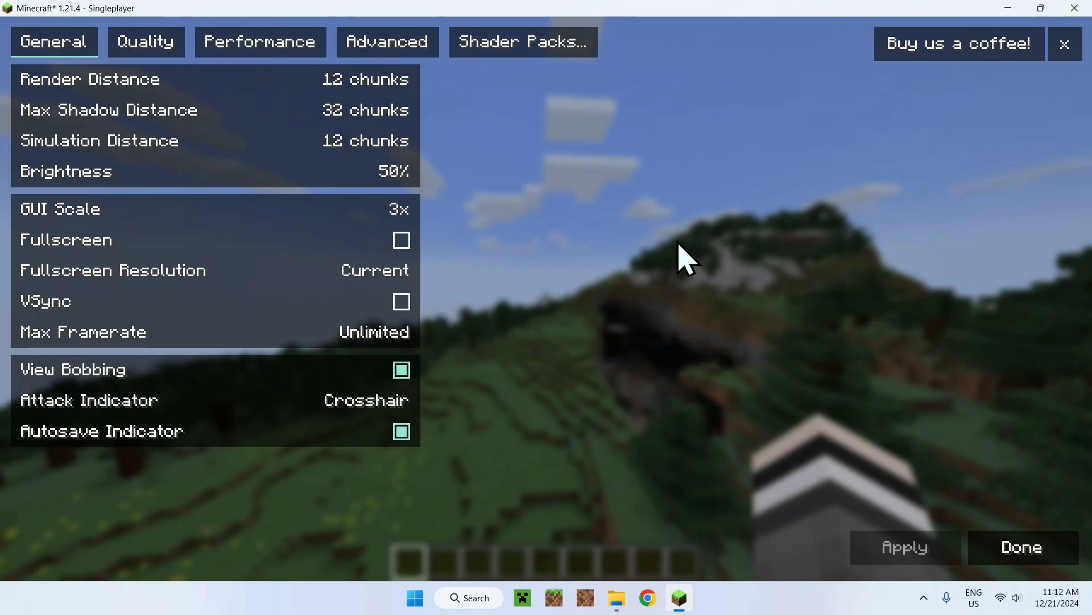
{"action": "mouse_move", "coordinate": [552, 142]}
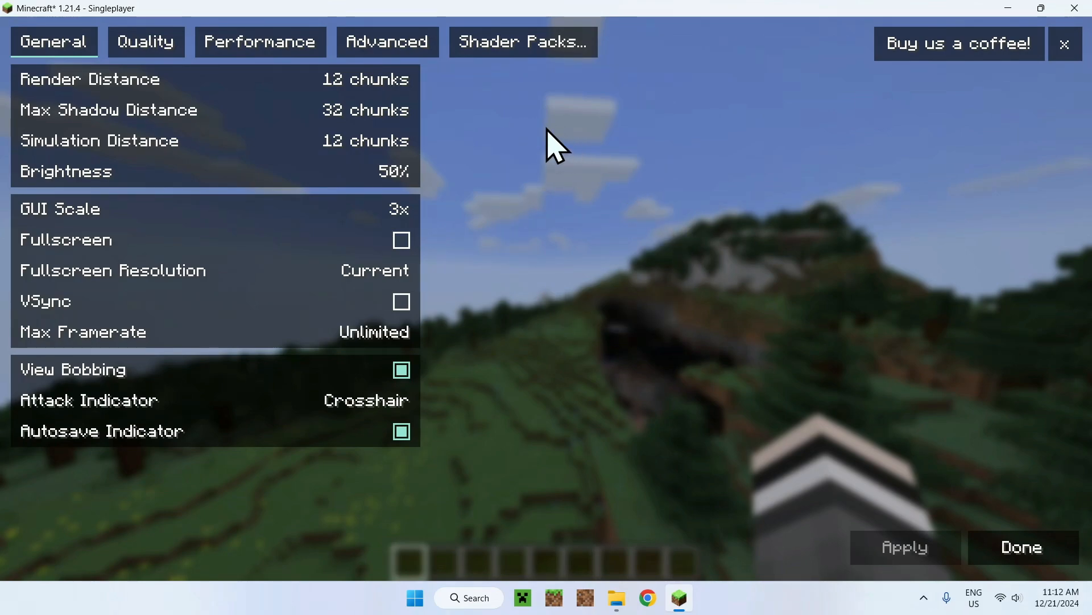
Step: Select Insanity-Shader-Universal-v1.650.zip in the Shader Packs list
{"action": "left_click", "coordinate": [522, 41]}
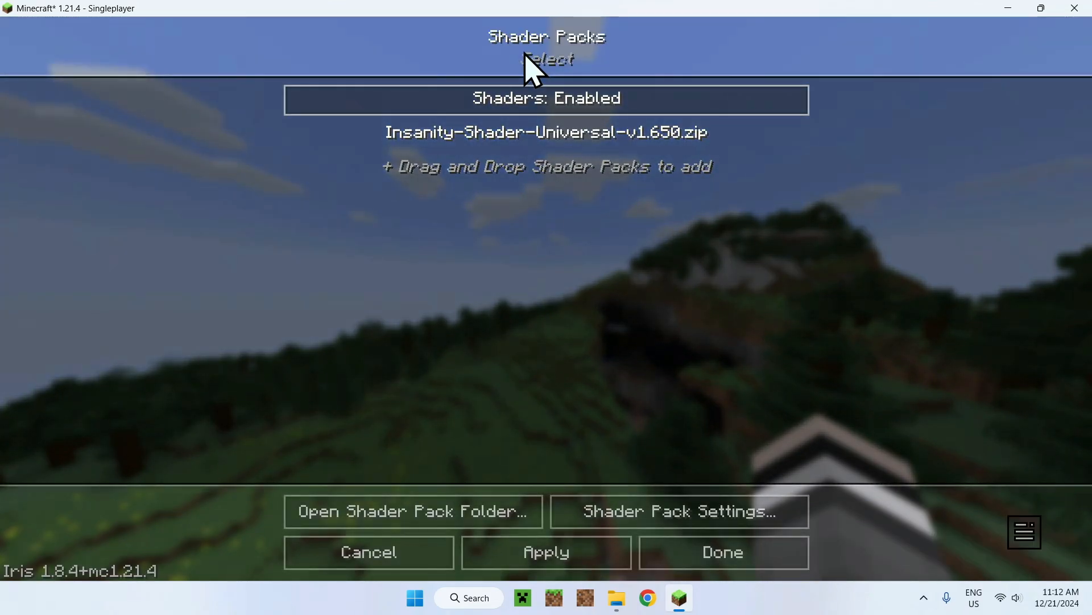
{"action": "left_click", "coordinate": [547, 133]}
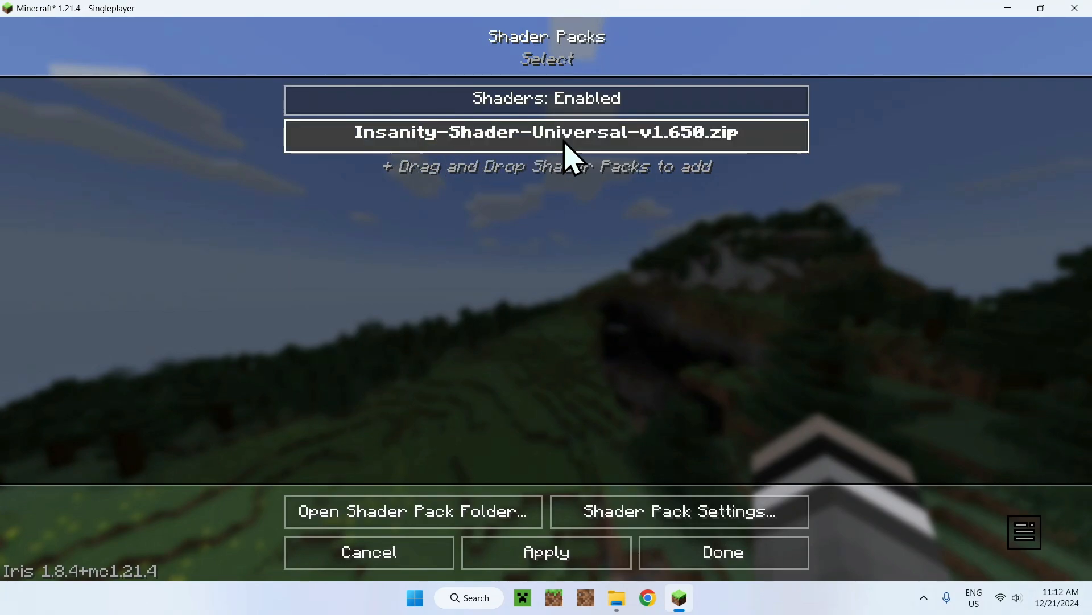
{"action": "left_click", "coordinate": [557, 133]}
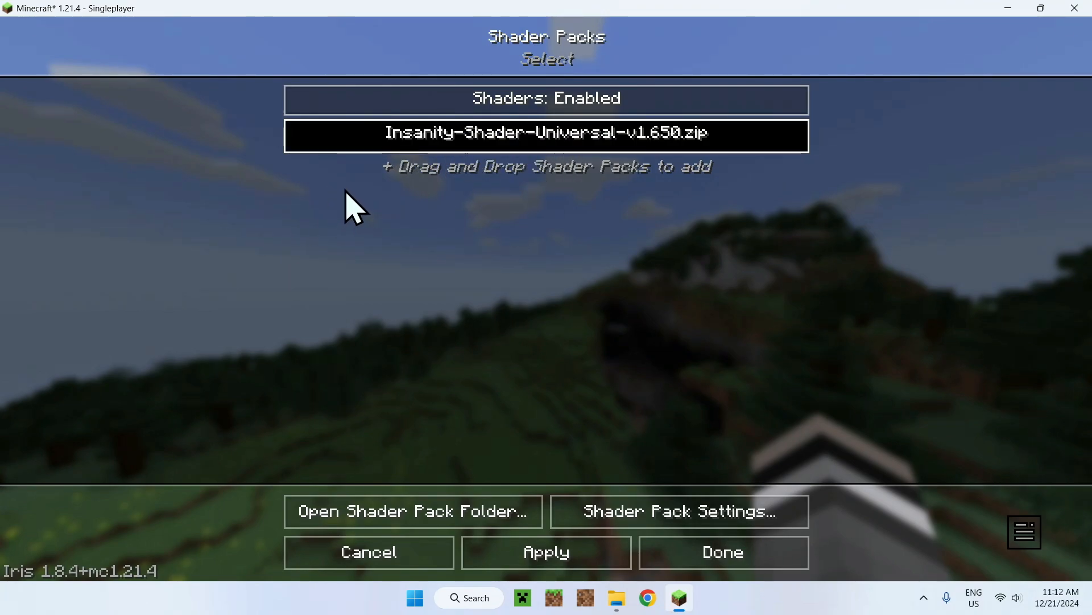
{"action": "mouse_move", "coordinate": [545, 569]}
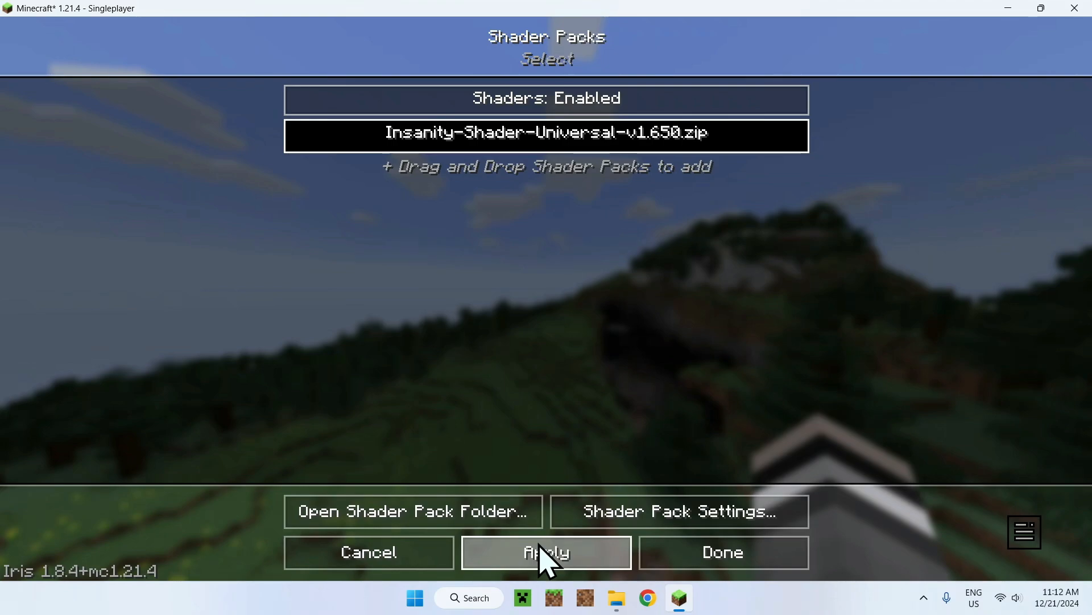
Step: Apply the Insanity shader so the world renders dark and foggy
{"action": "left_click", "coordinate": [546, 552]}
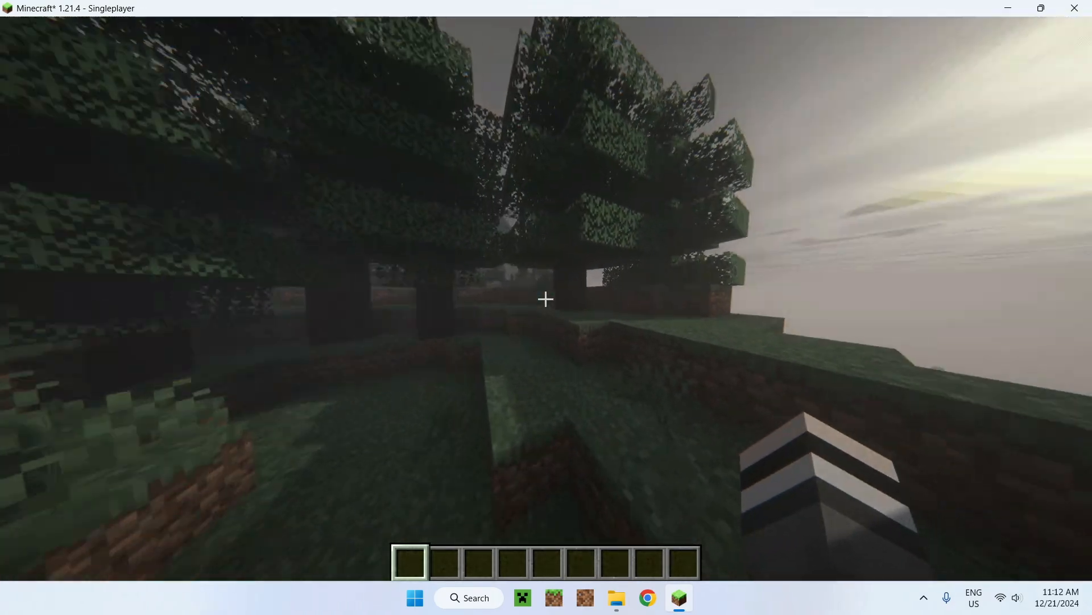
{"action": "mouse_move", "coordinate": [546, 300]}
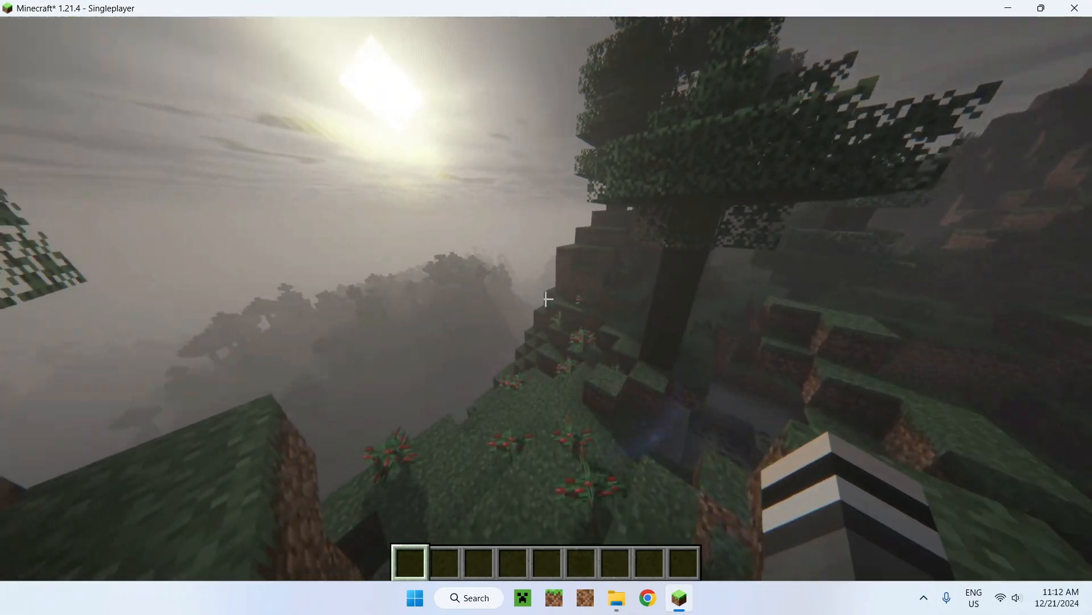